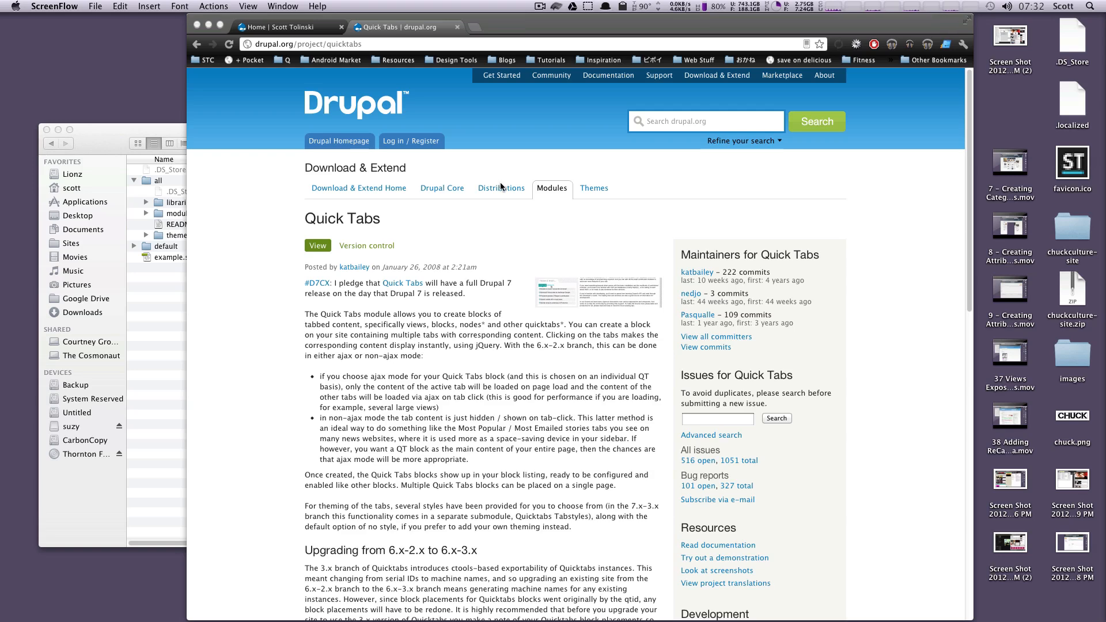
mouse_move(522, 234)
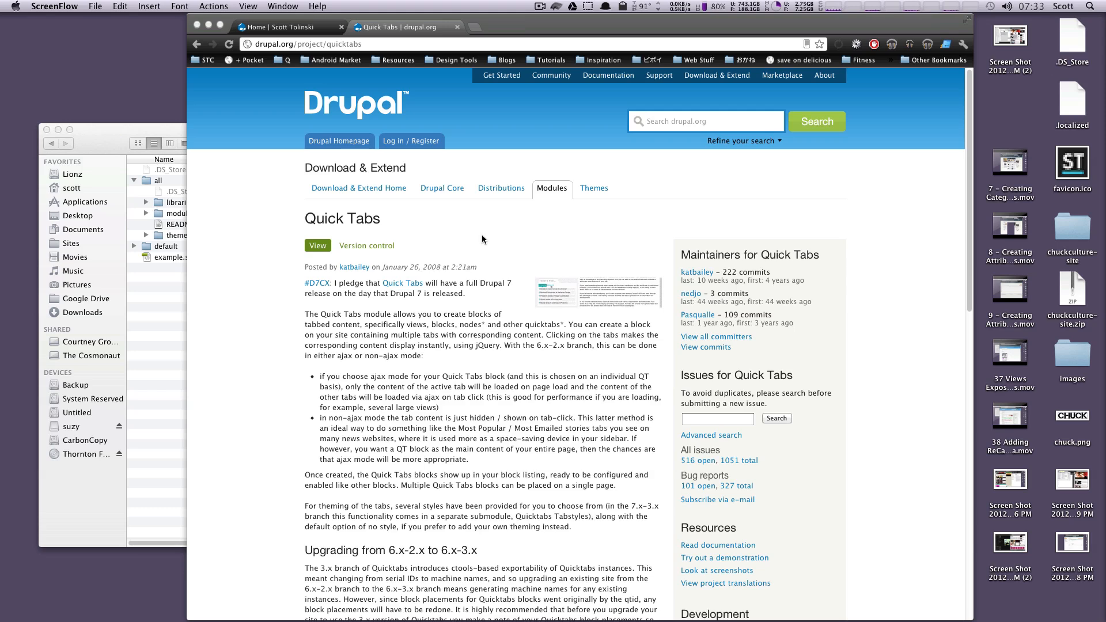
mouse_move(486, 245)
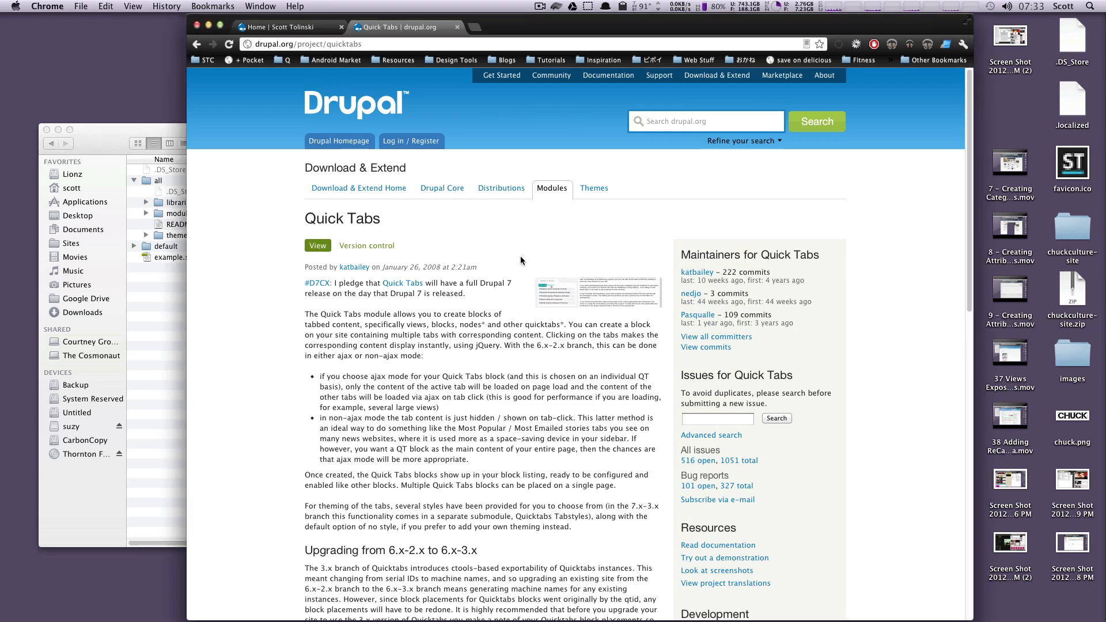
mouse_move(534, 294)
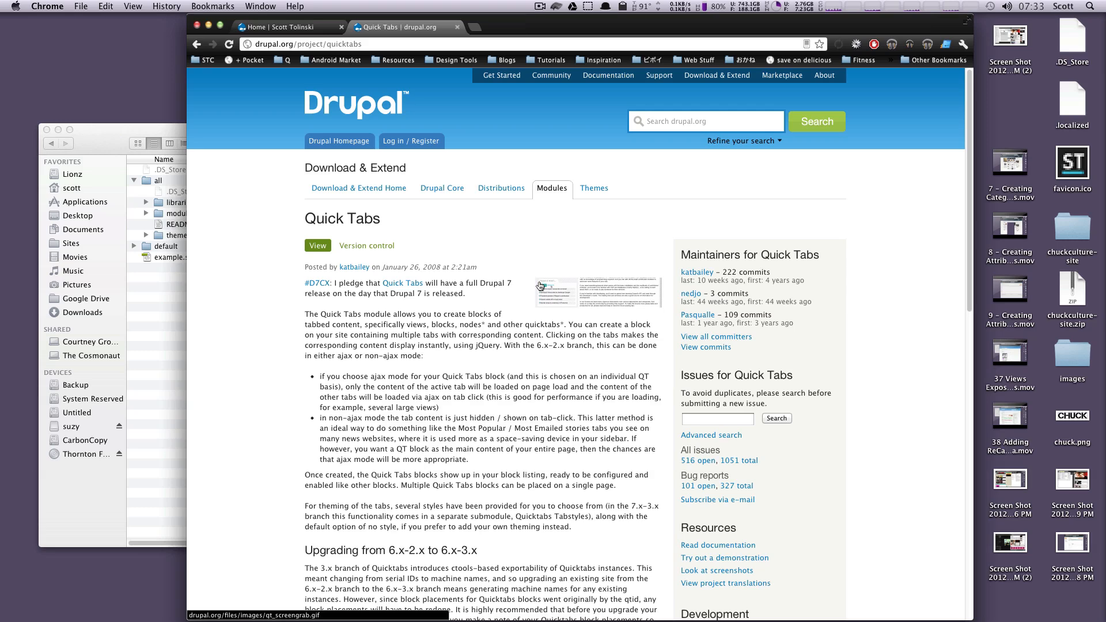
Step: Scroll the Quick Tabs project page, then return to the local Drupal site tab
scroll(down, 3)
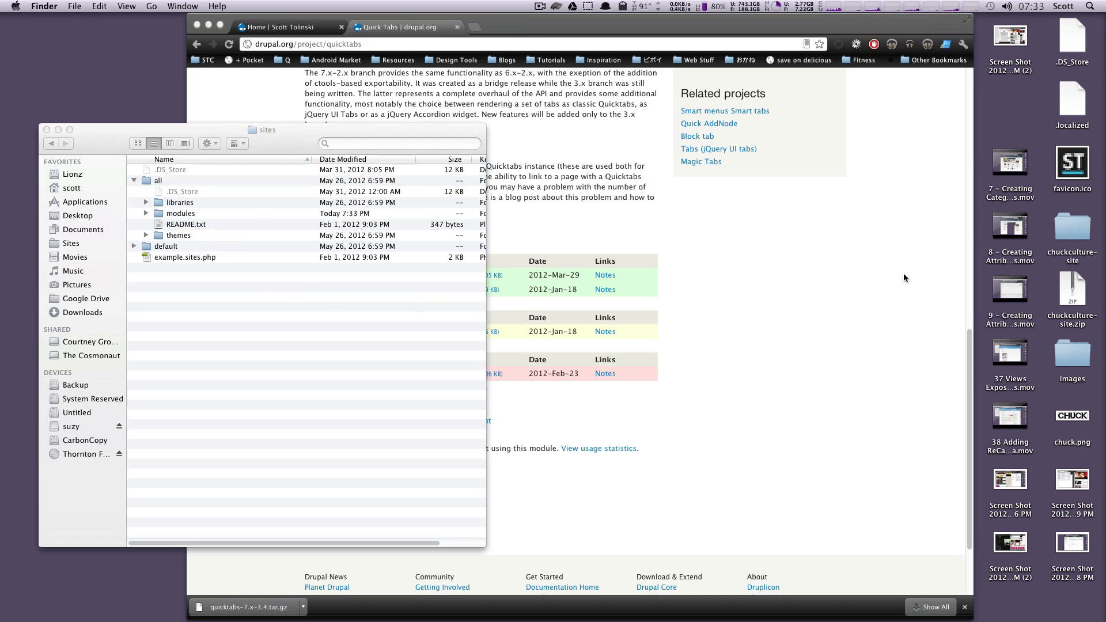
click(290, 27)
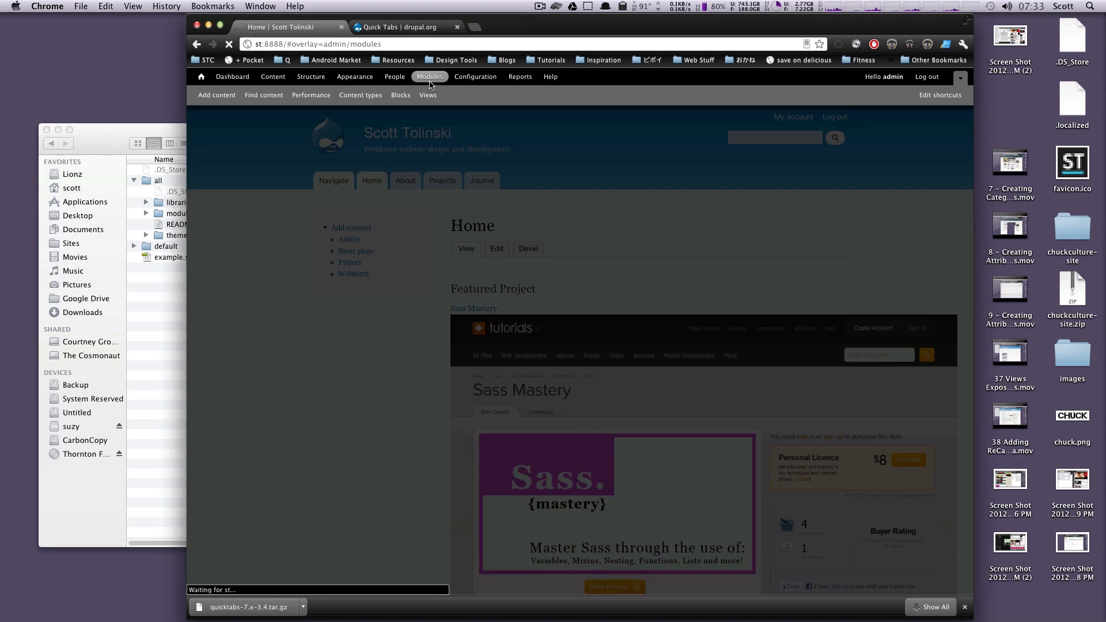
Step: Open Modules, test the Filter list with 'modul', then clear it to show all modules
click(430, 77)
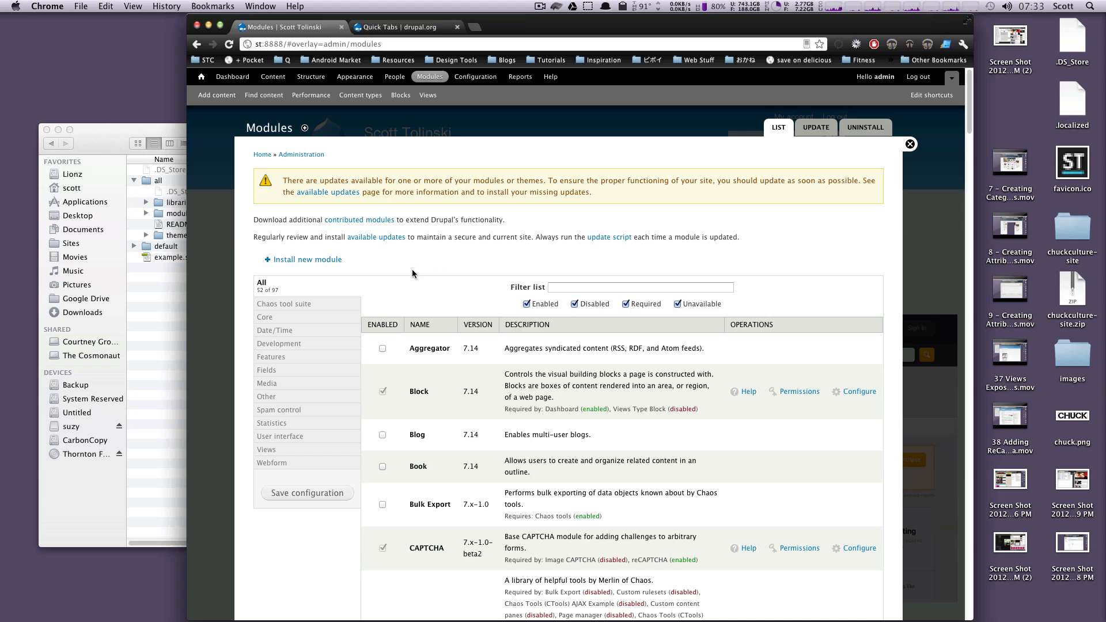
mouse_move(306, 414)
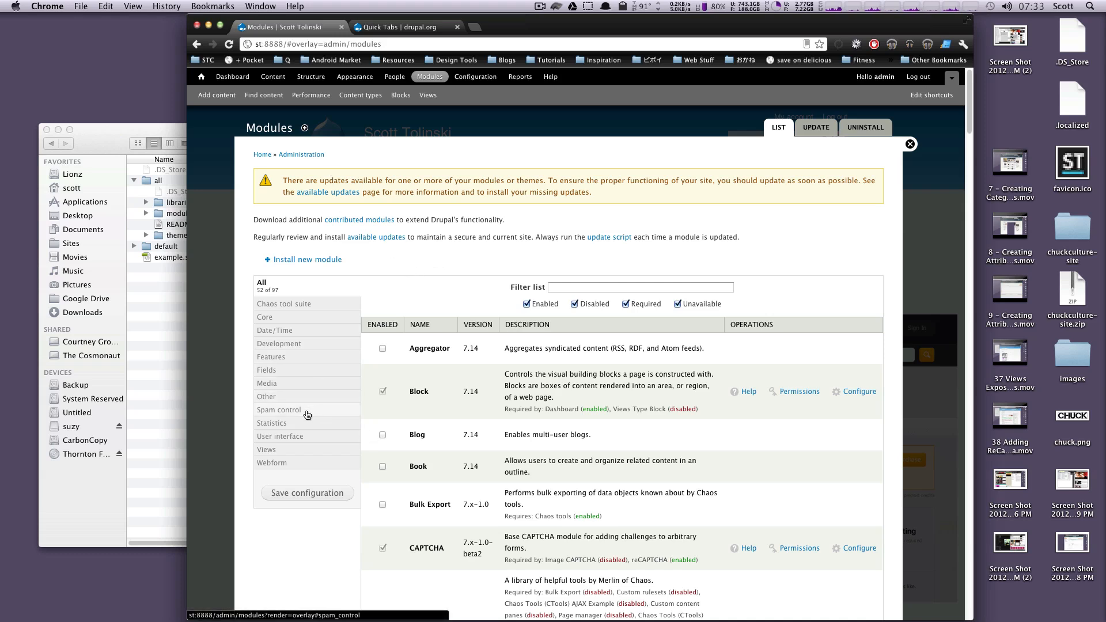
click(641, 286)
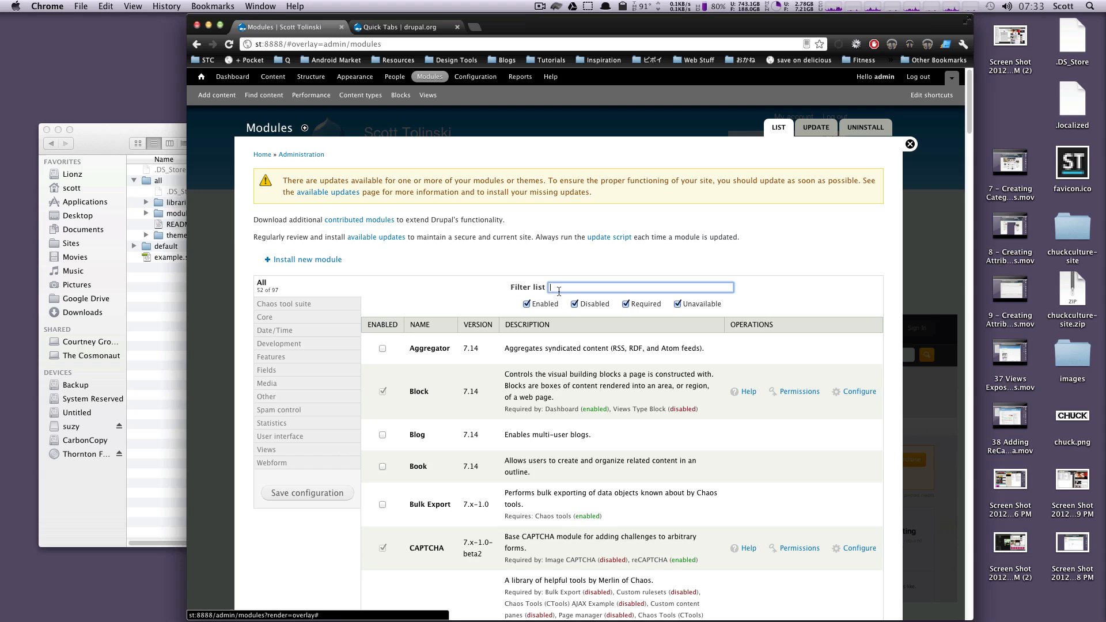
text(module)
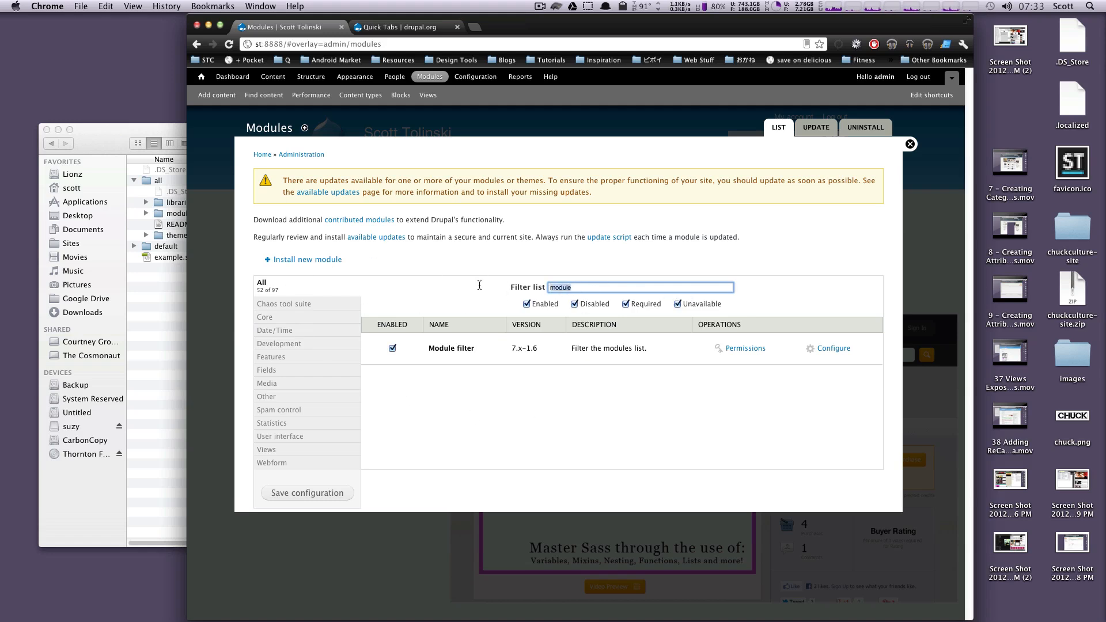
click(641, 287)
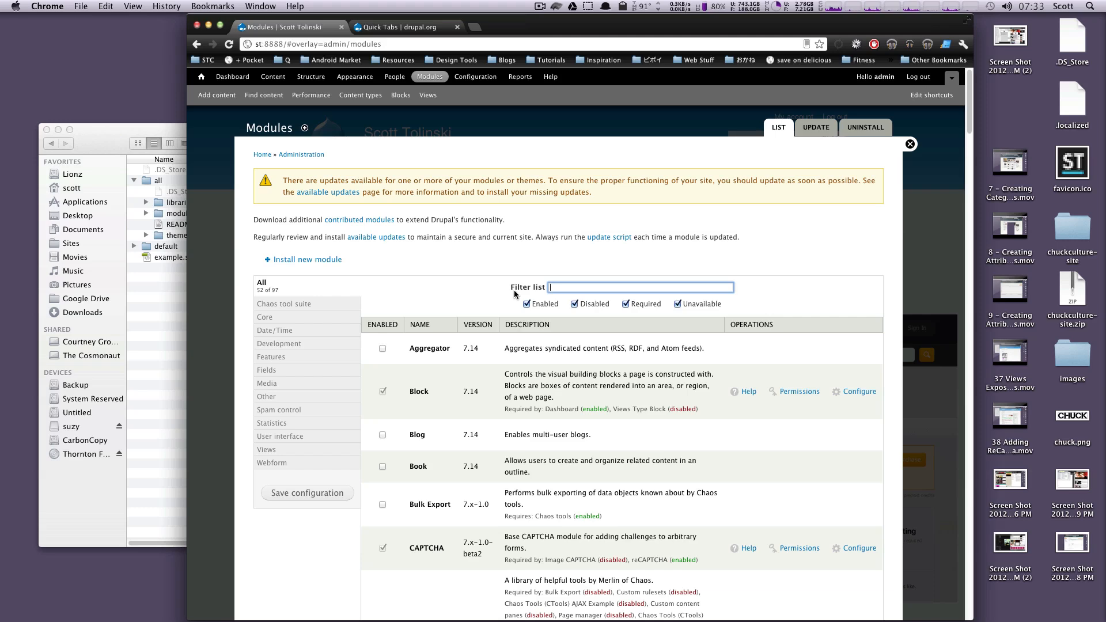
mouse_move(507, 294)
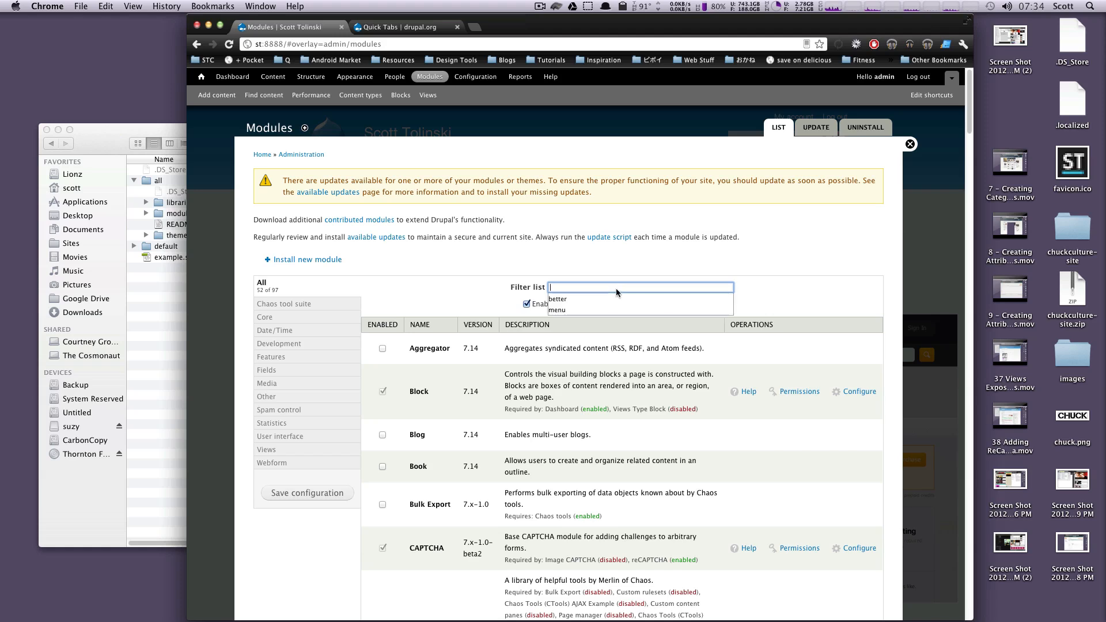
Step: Filter modules by 'quick', tick Quicktabs and Quicktabs Styles, and save the configuration
click(641, 286)
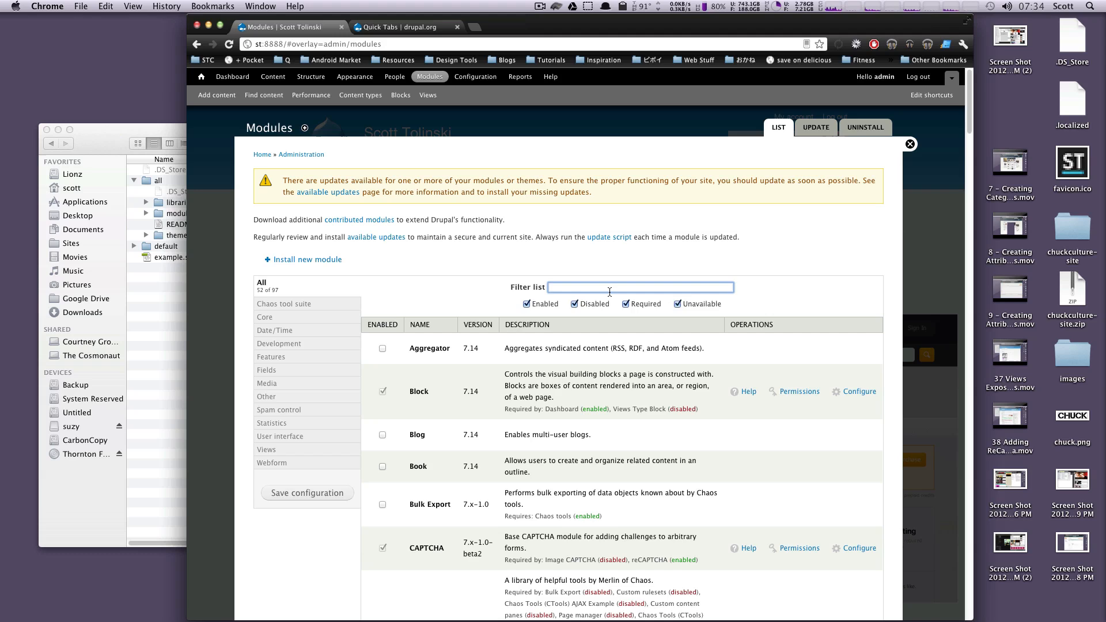
text(quick)
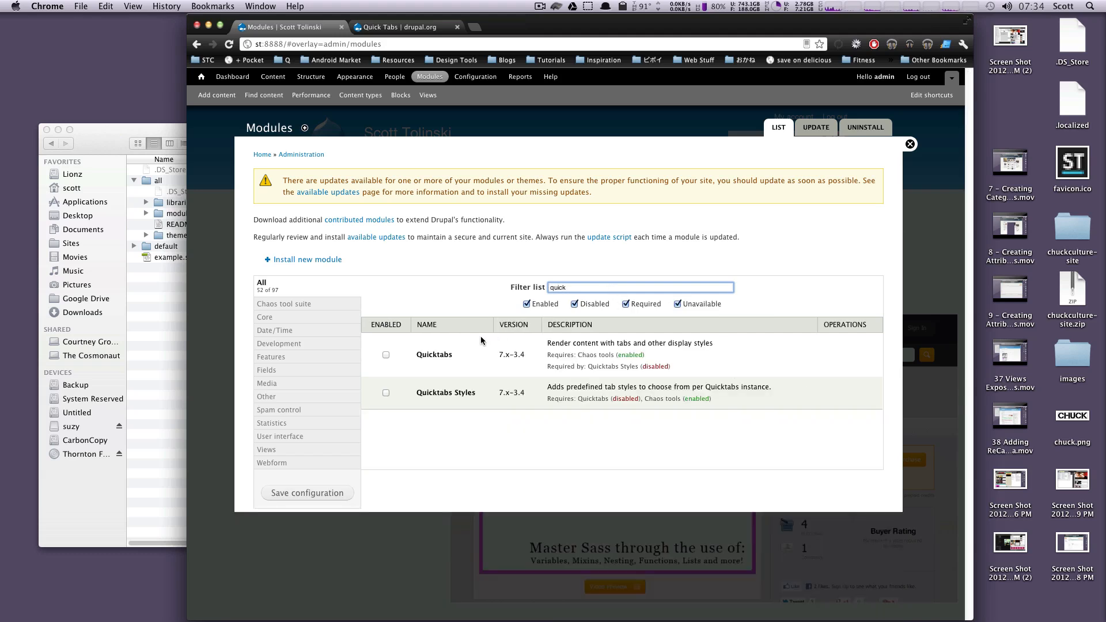
click(386, 355)
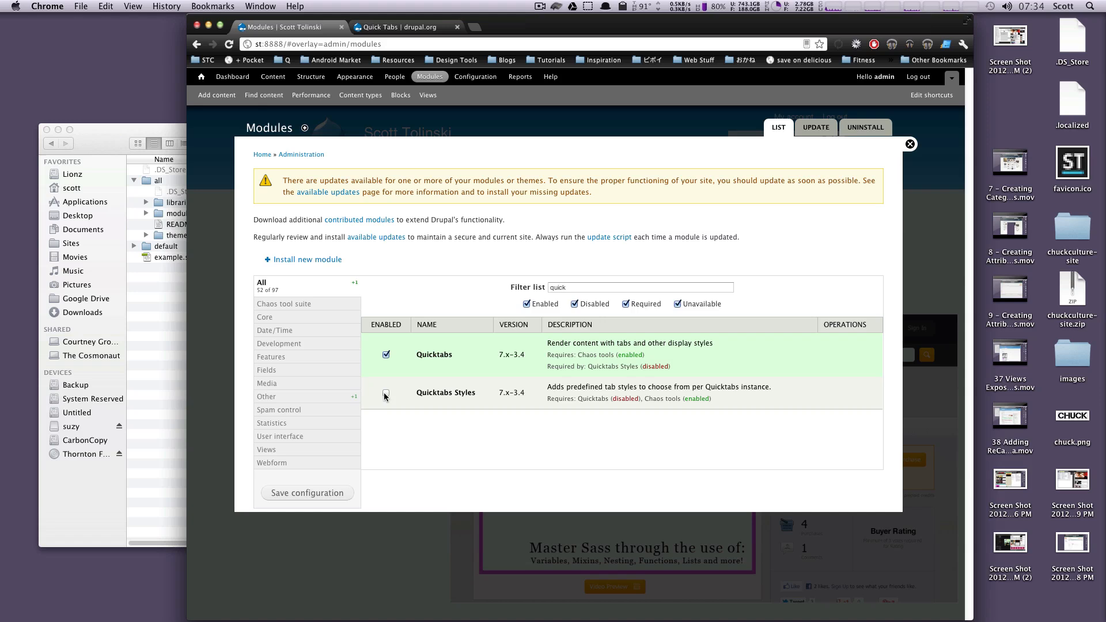
click(386, 393)
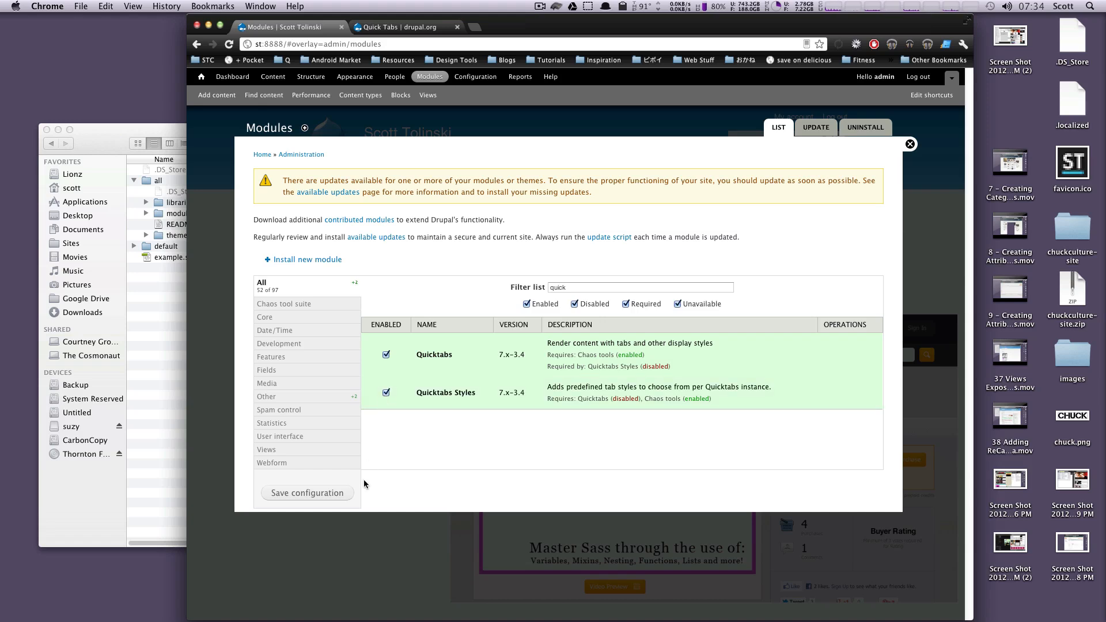
click(307, 492)
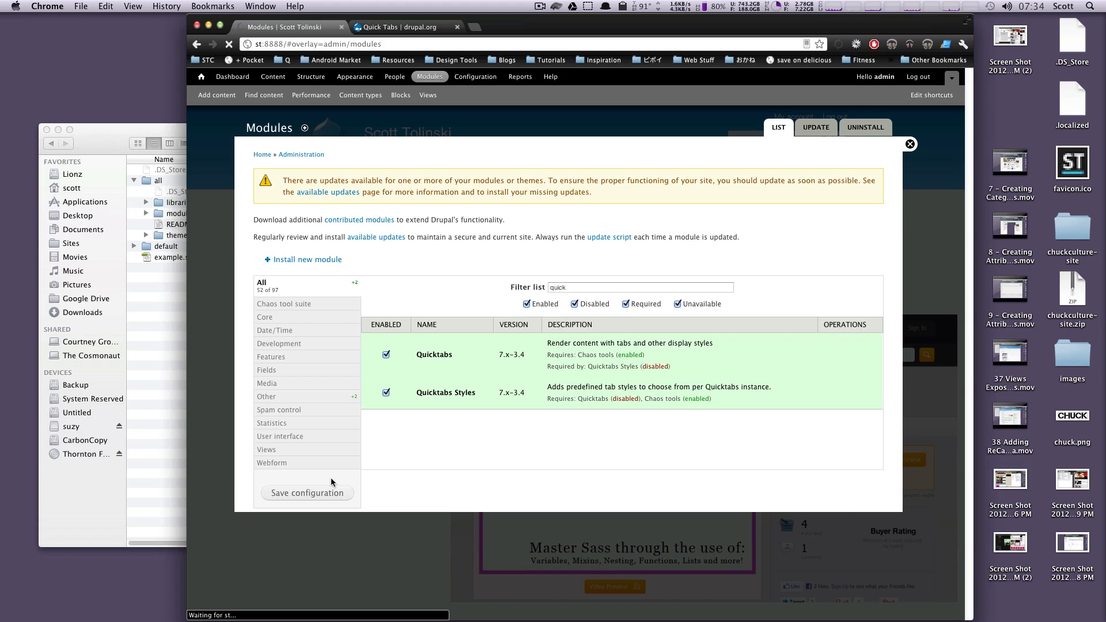
click(307, 492)
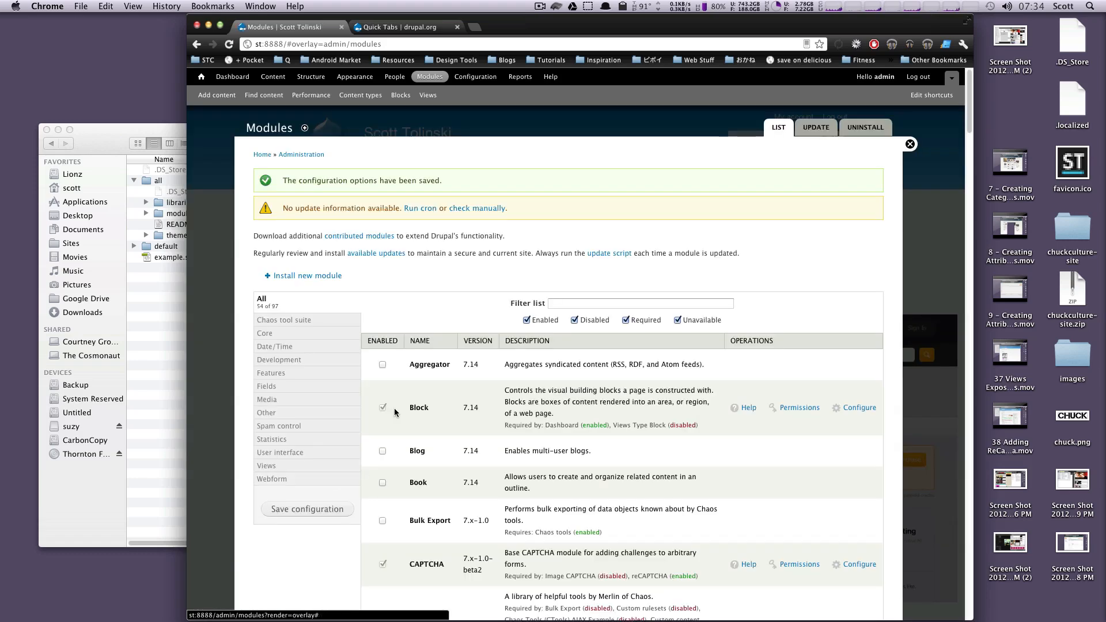
scroll(down, 3)
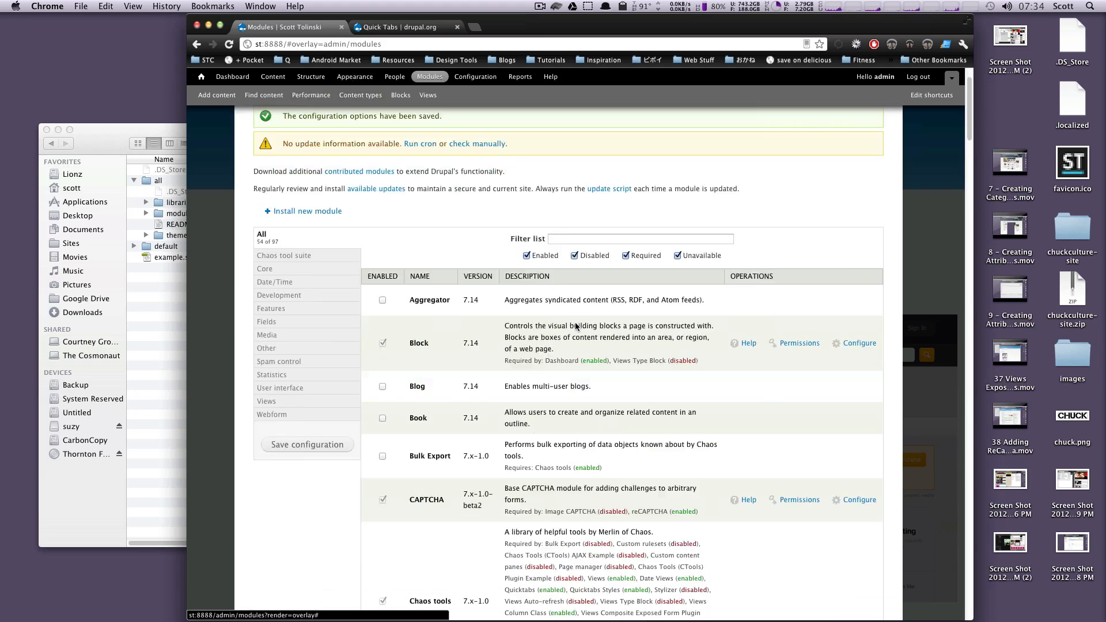
Step: Go to Structure > Quicktabs and start adding a new Quicktabs instance
click(311, 76)
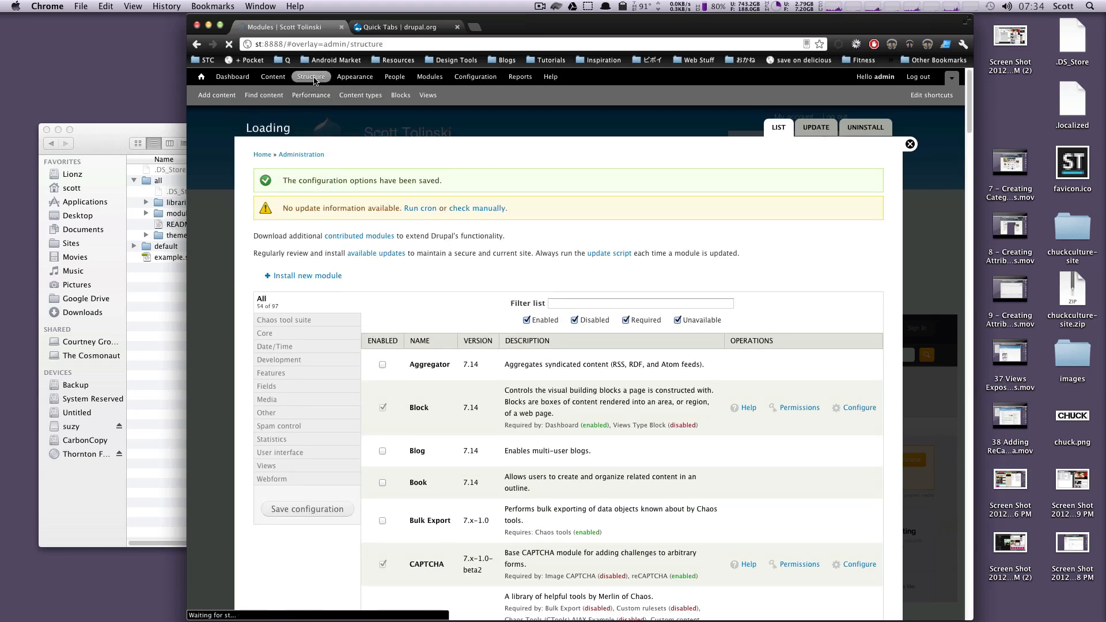
click(310, 76)
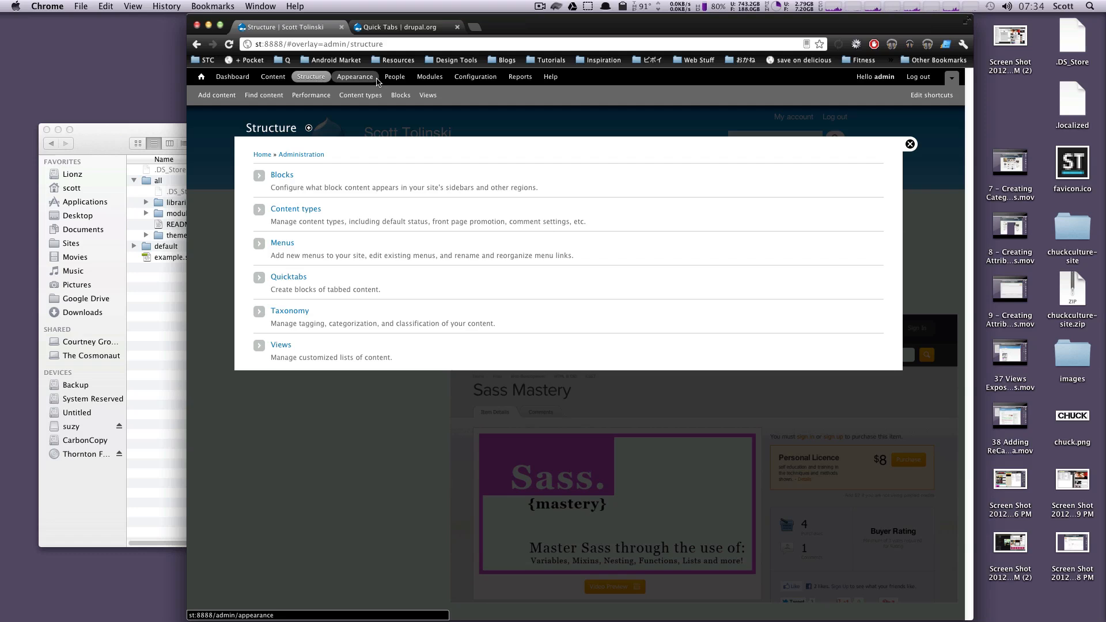
mouse_move(280, 277)
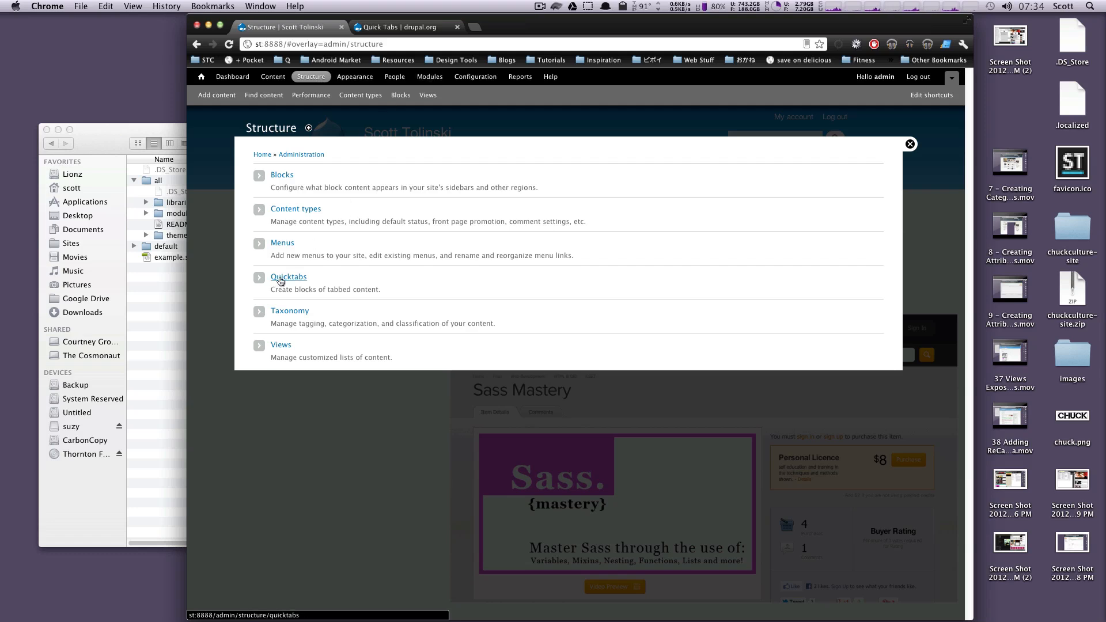
click(288, 277)
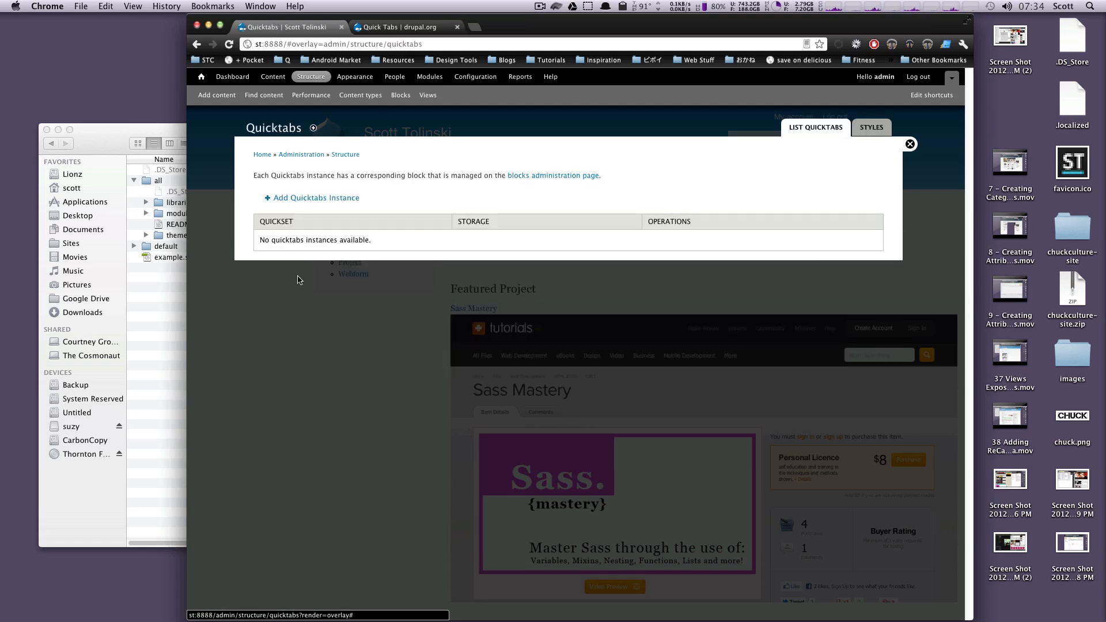
mouse_move(448, 219)
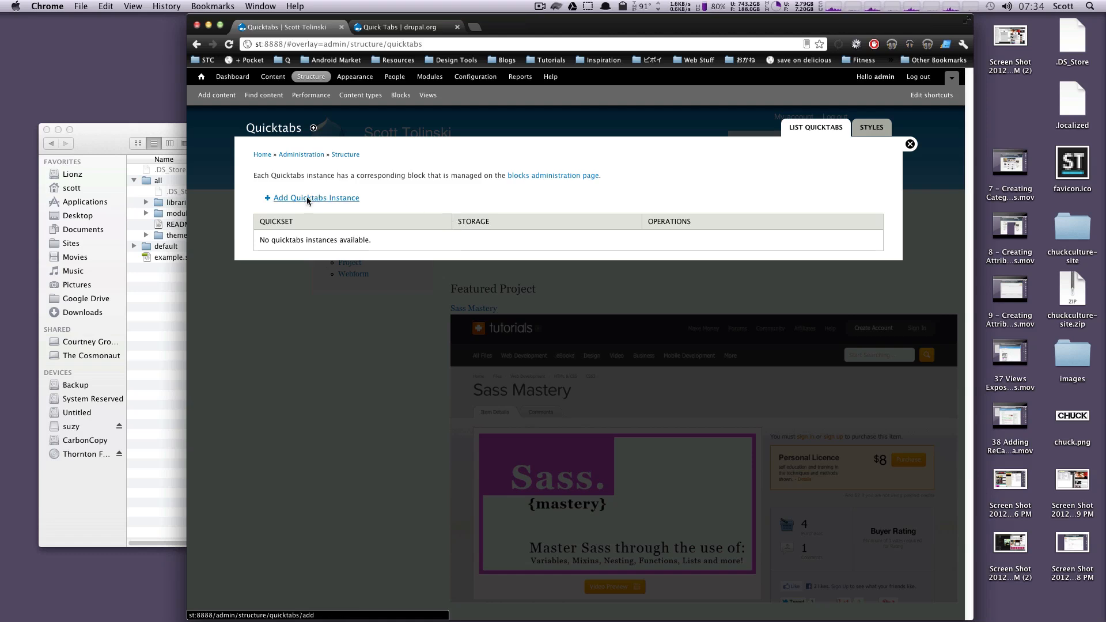
click(315, 198)
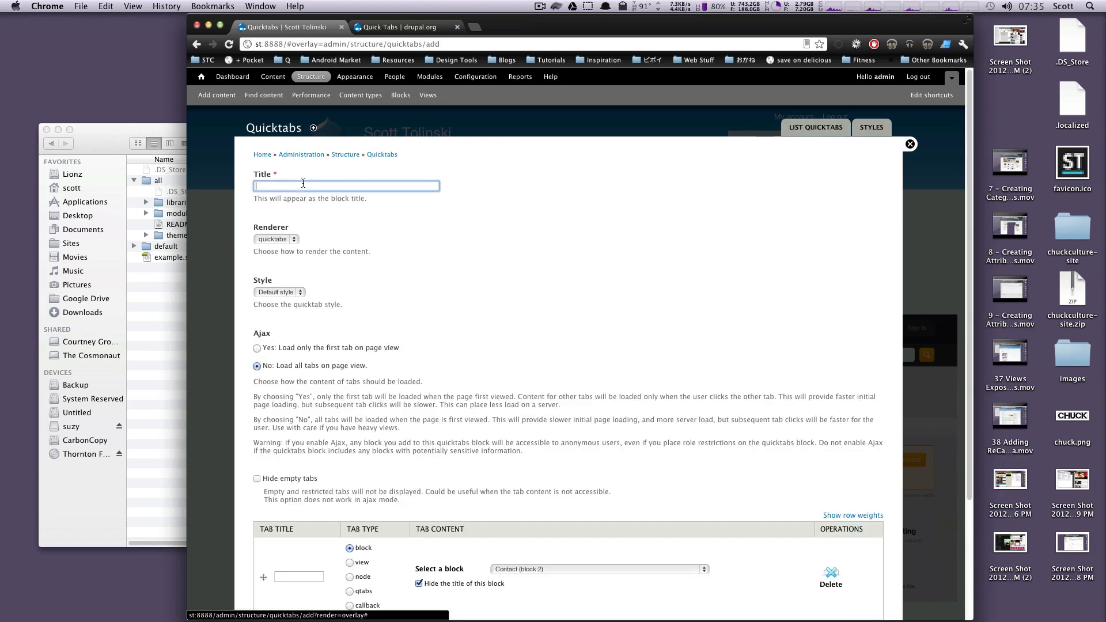
Step: Title the quicktab My Tabs and choose Garland as its tab style
text(My Tabs)
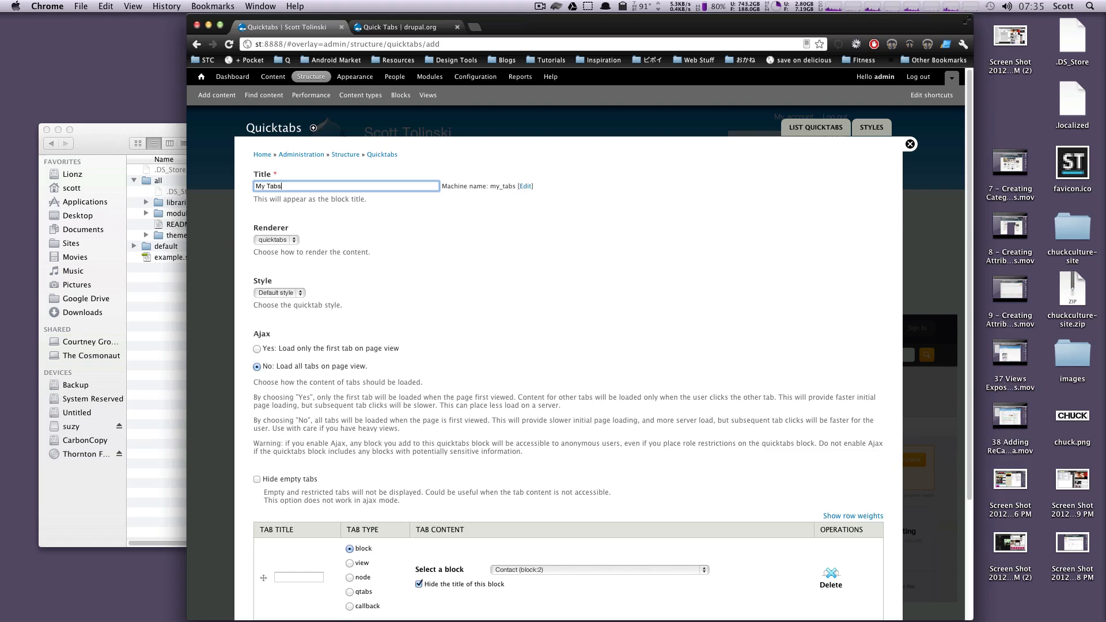
click(276, 239)
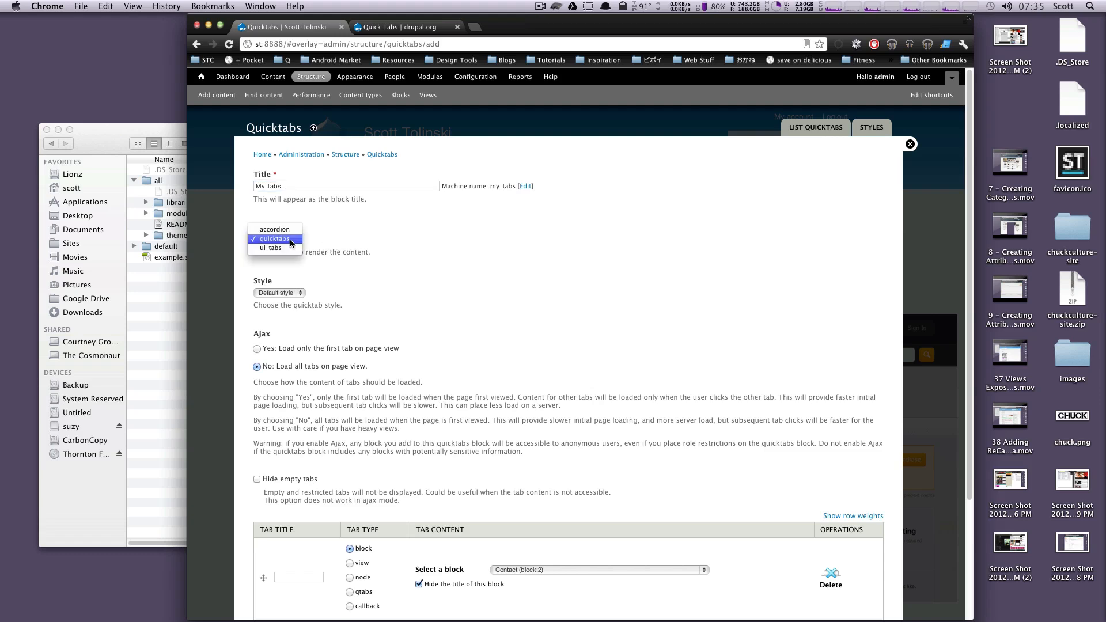
mouse_move(274, 229)
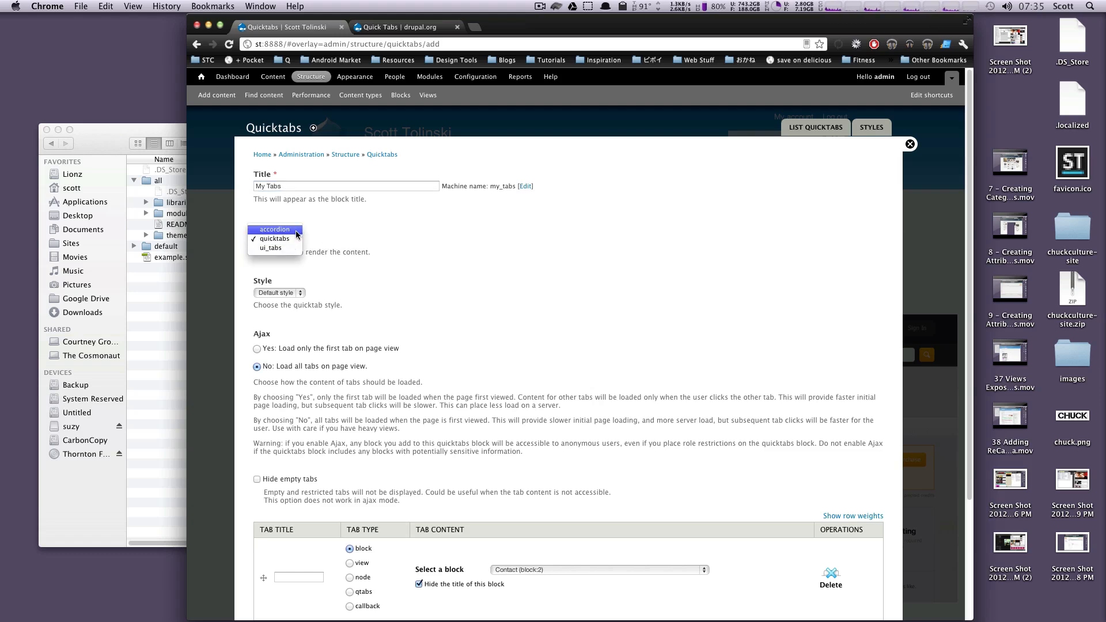
mouse_move(274, 238)
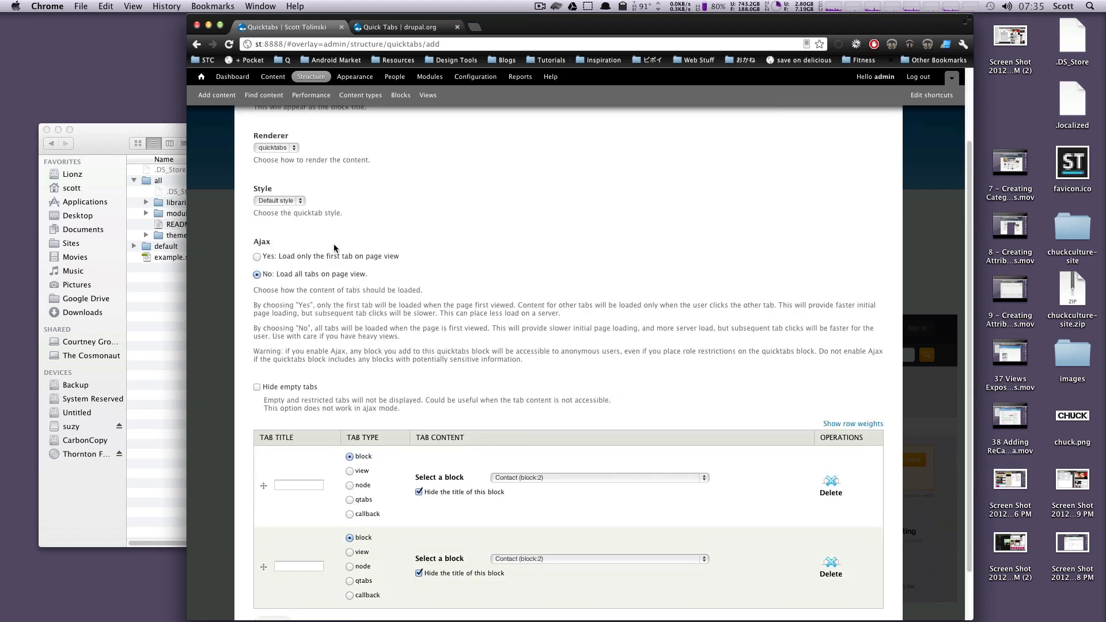
click(278, 200)
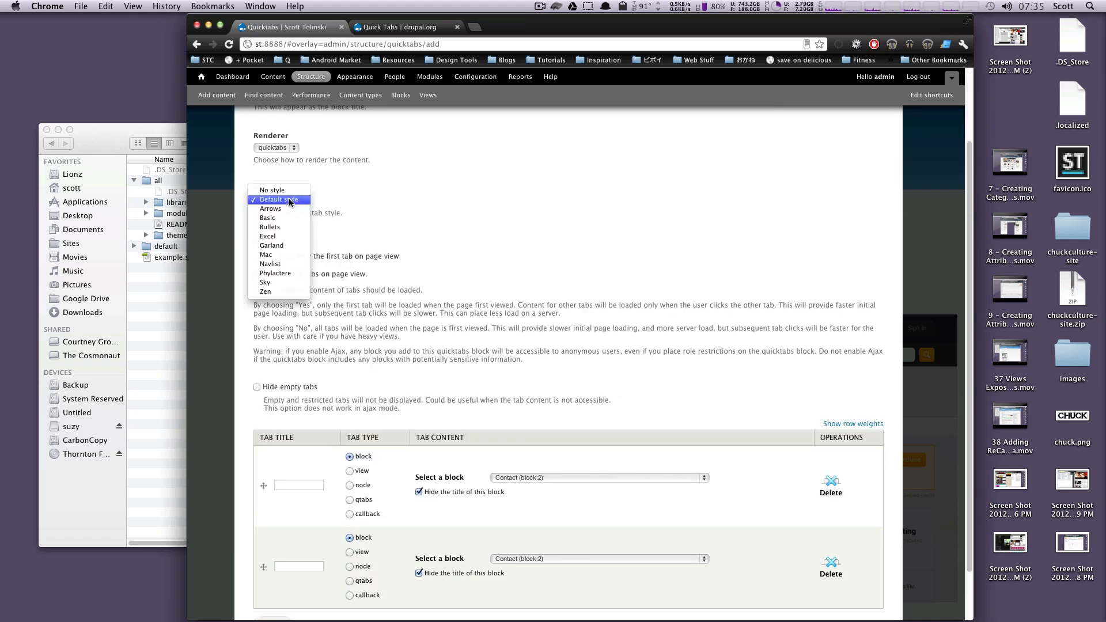
mouse_move(265, 292)
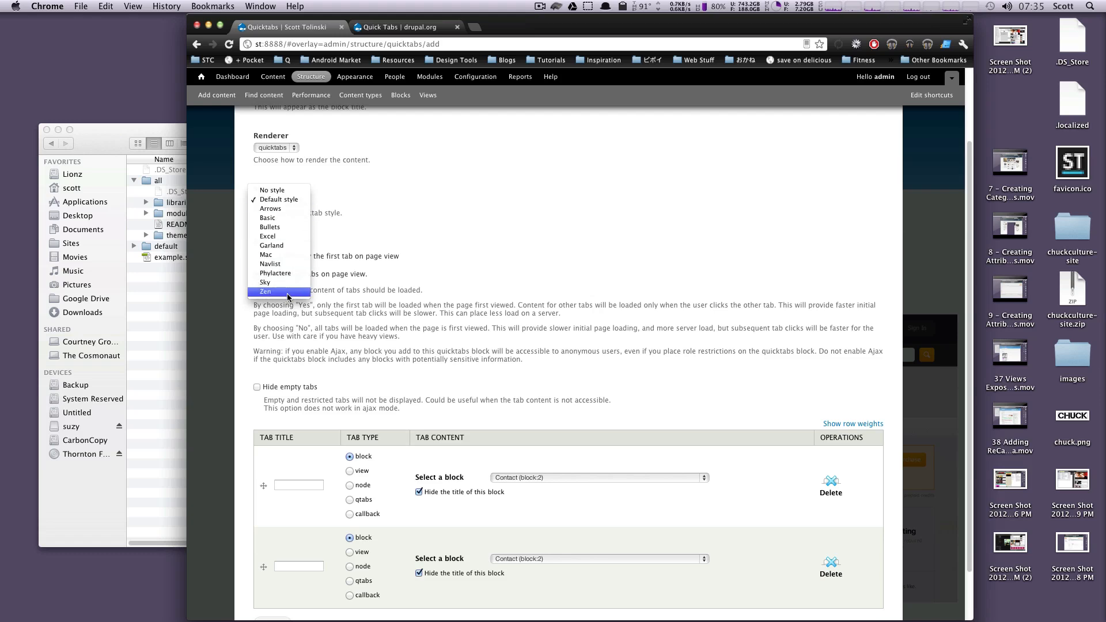
mouse_move(286, 245)
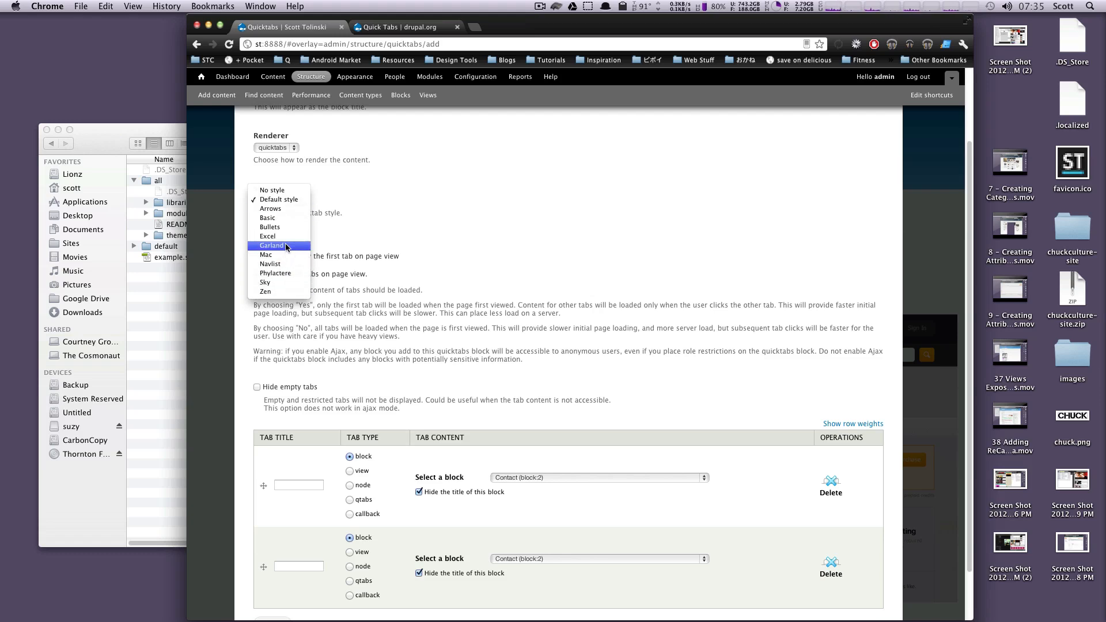
click(271, 245)
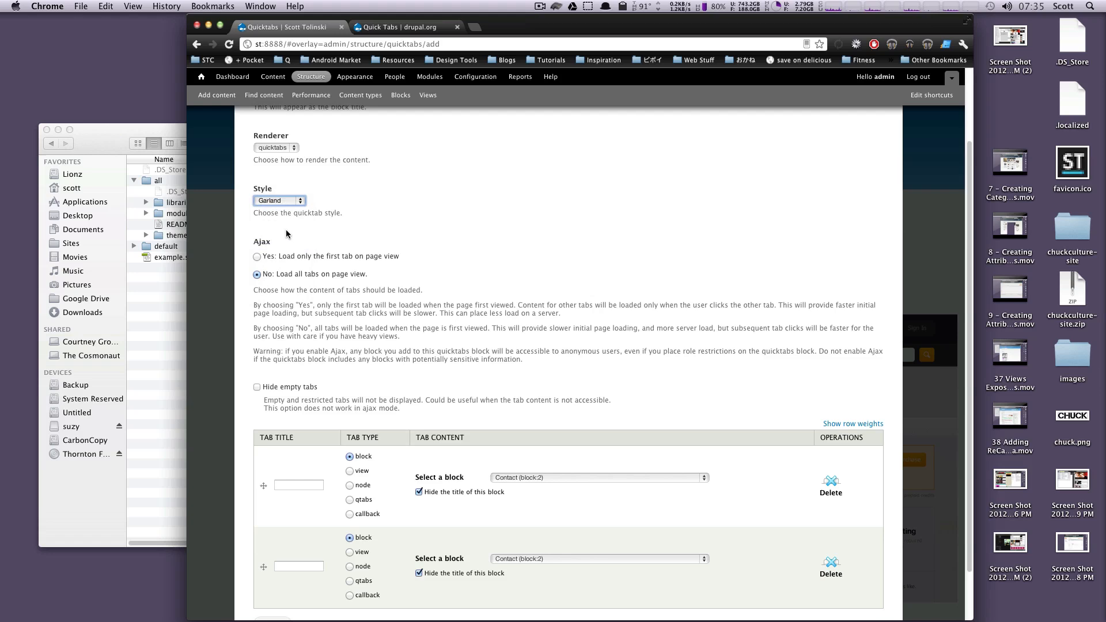
mouse_move(288, 237)
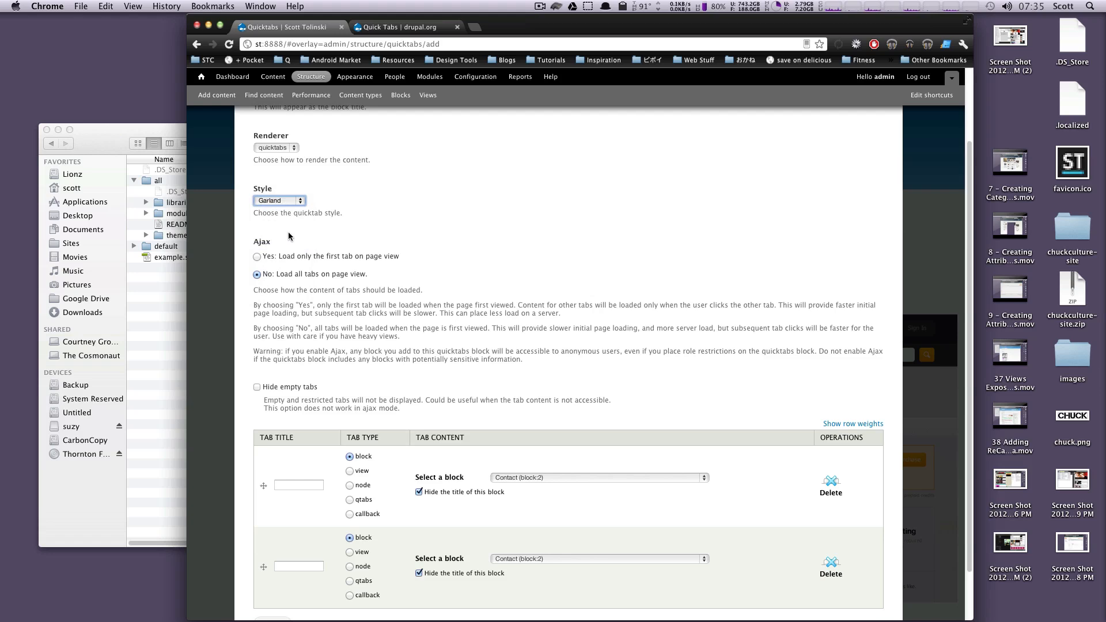
scroll(down, 3)
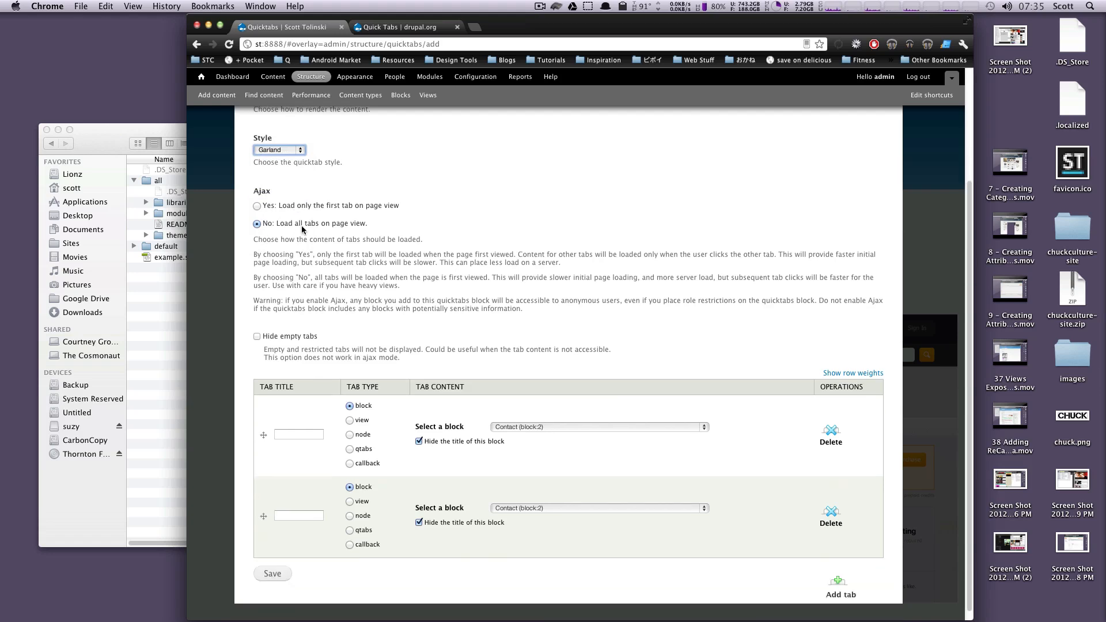
mouse_move(373, 229)
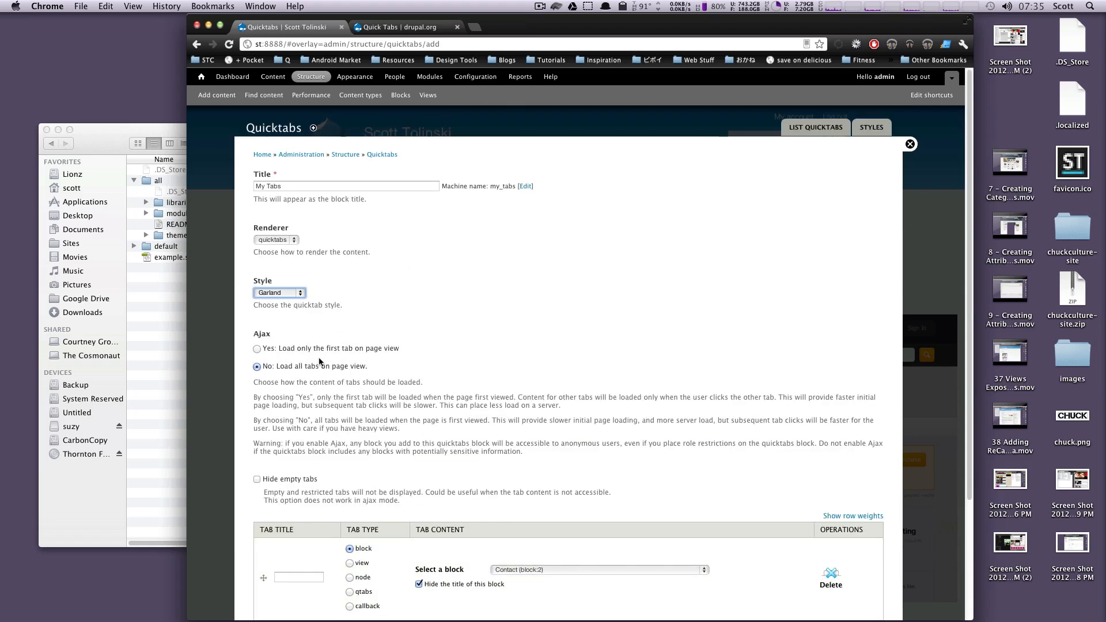
mouse_move(252, 353)
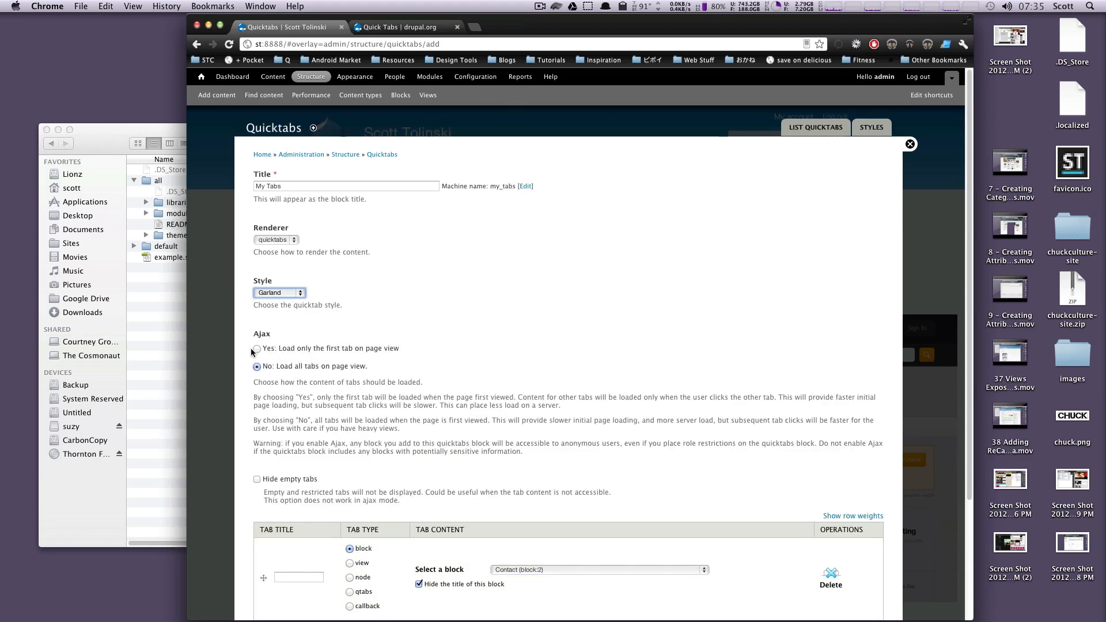
Step: Set Ajax to 'Yes: Load only the first tab on page view'
click(257, 348)
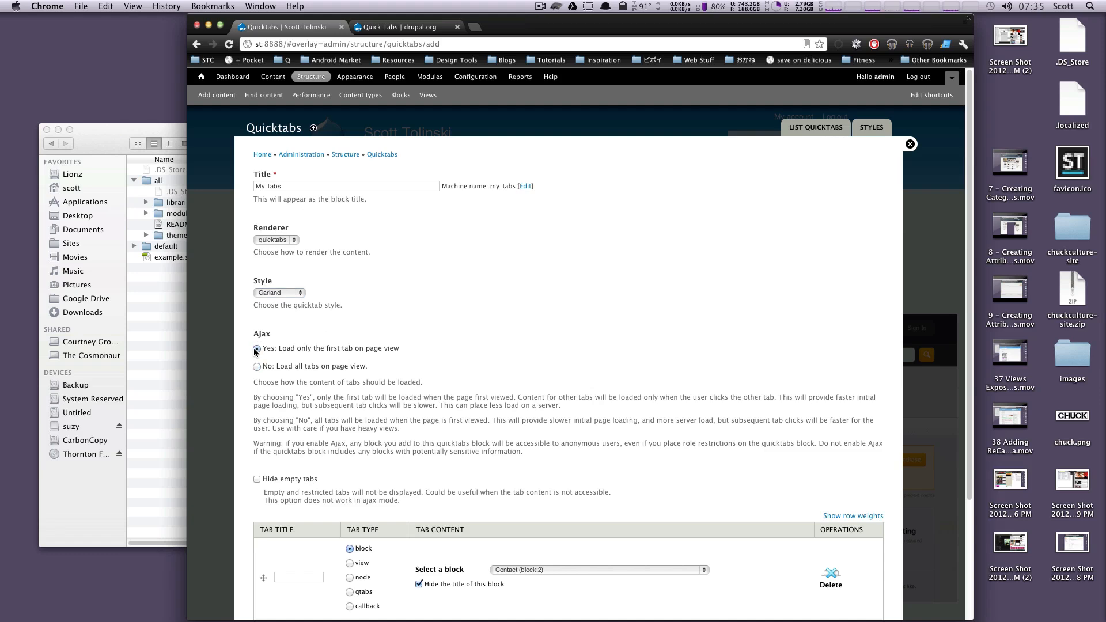
click(257, 349)
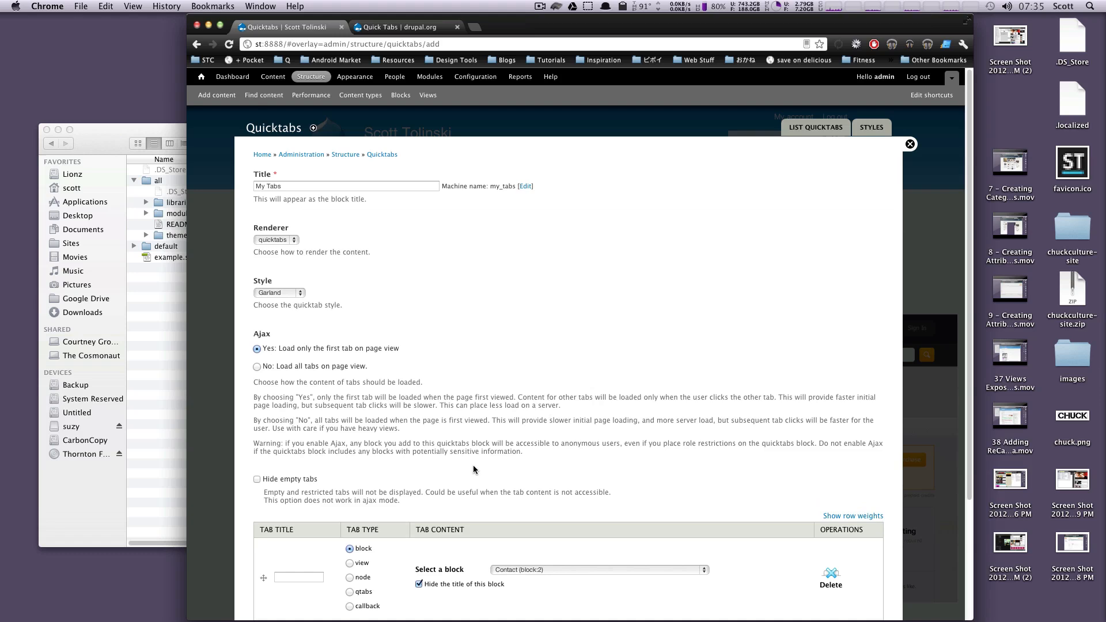
mouse_move(444, 391)
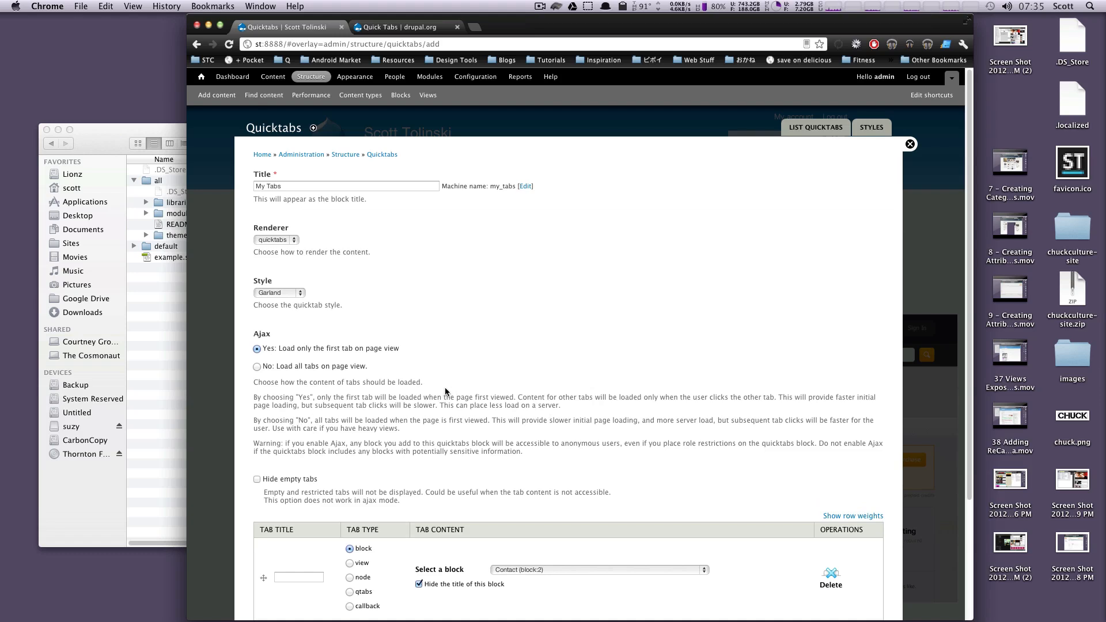
mouse_move(443, 392)
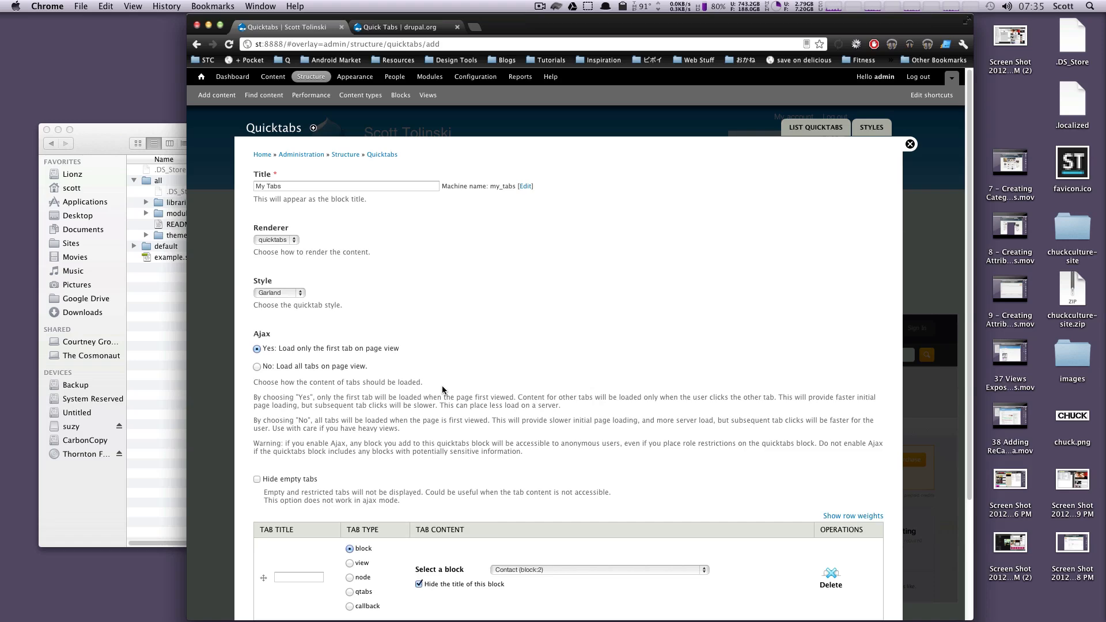
scroll(down, 3)
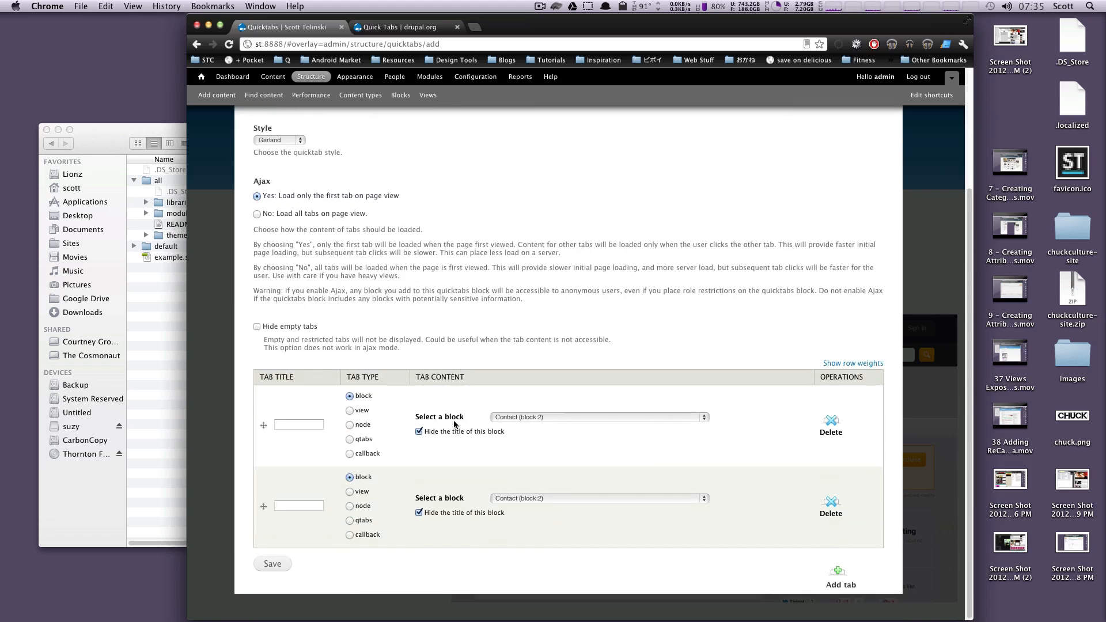
mouse_move(701, 399)
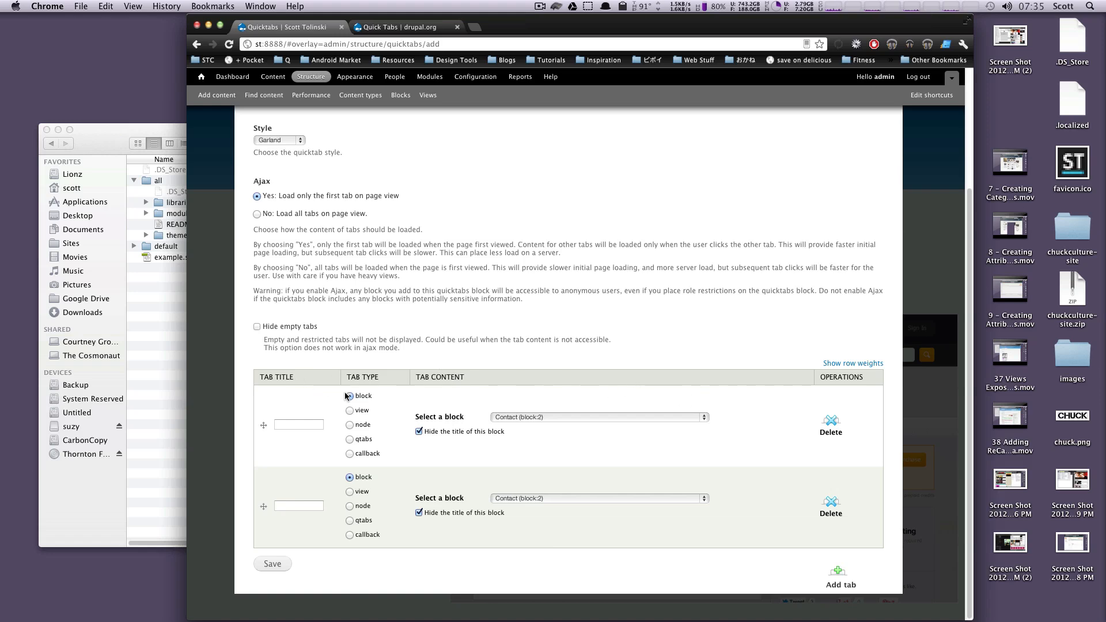
Step: Set the first tab to block content with the Latest Projects block, titled Latest
click(349, 411)
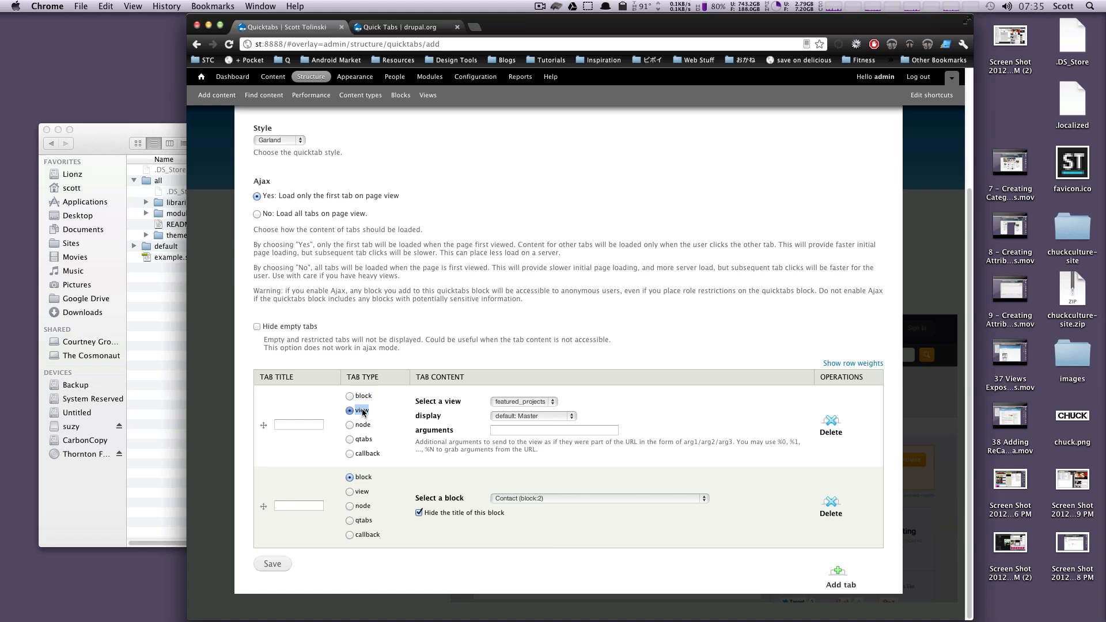
click(349, 425)
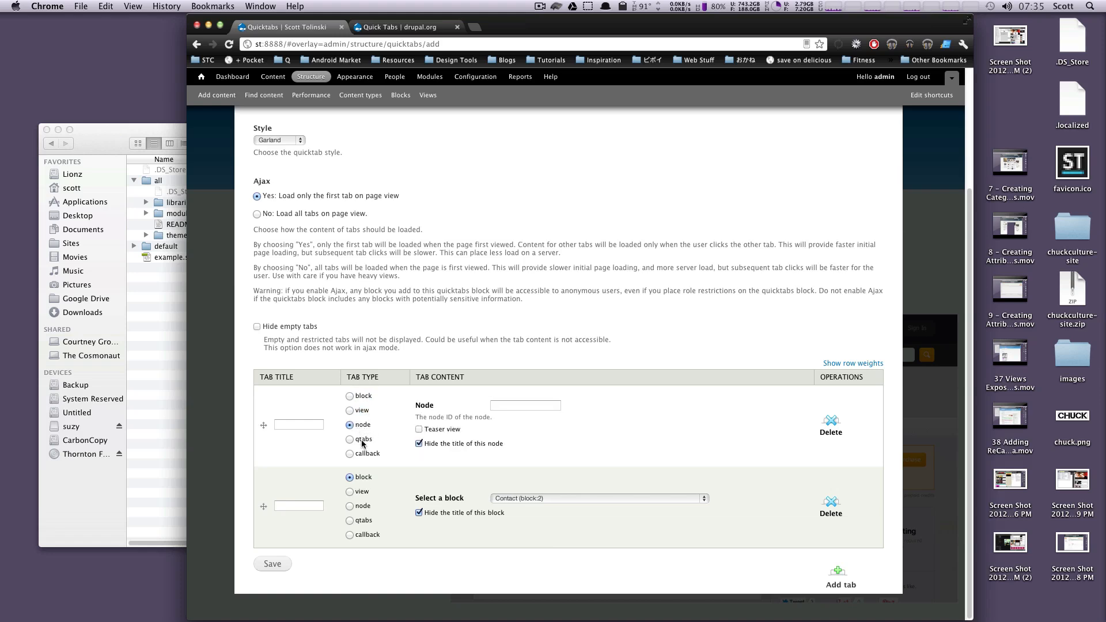
click(349, 439)
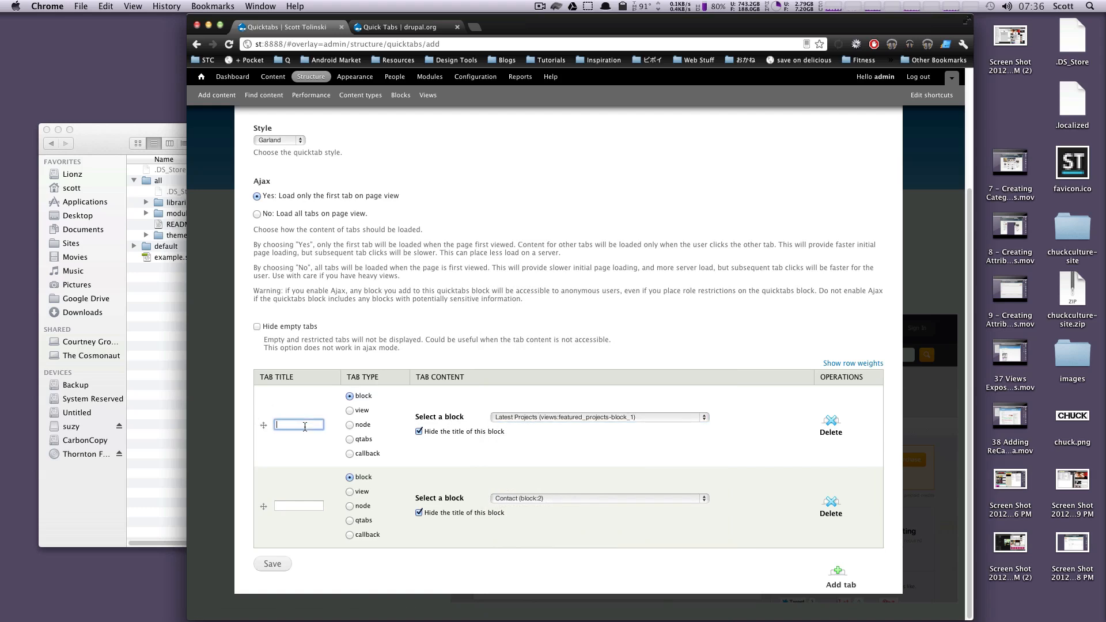
text(Latest)
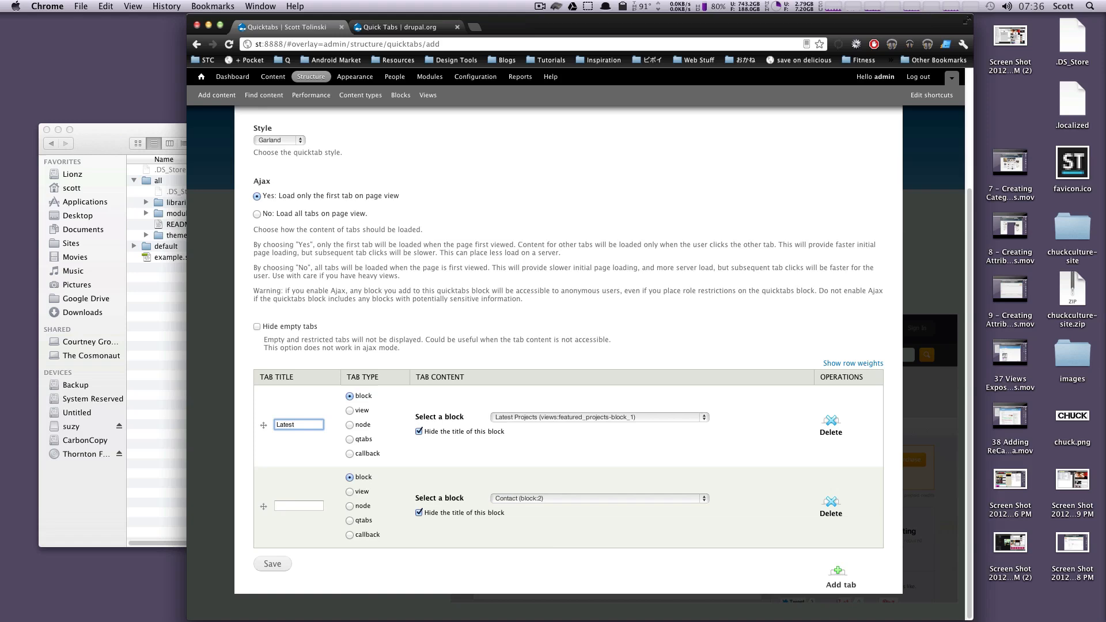
Step: Set the second tab to the featured_projects view's Featured Projects display, titled Featured
click(298, 424)
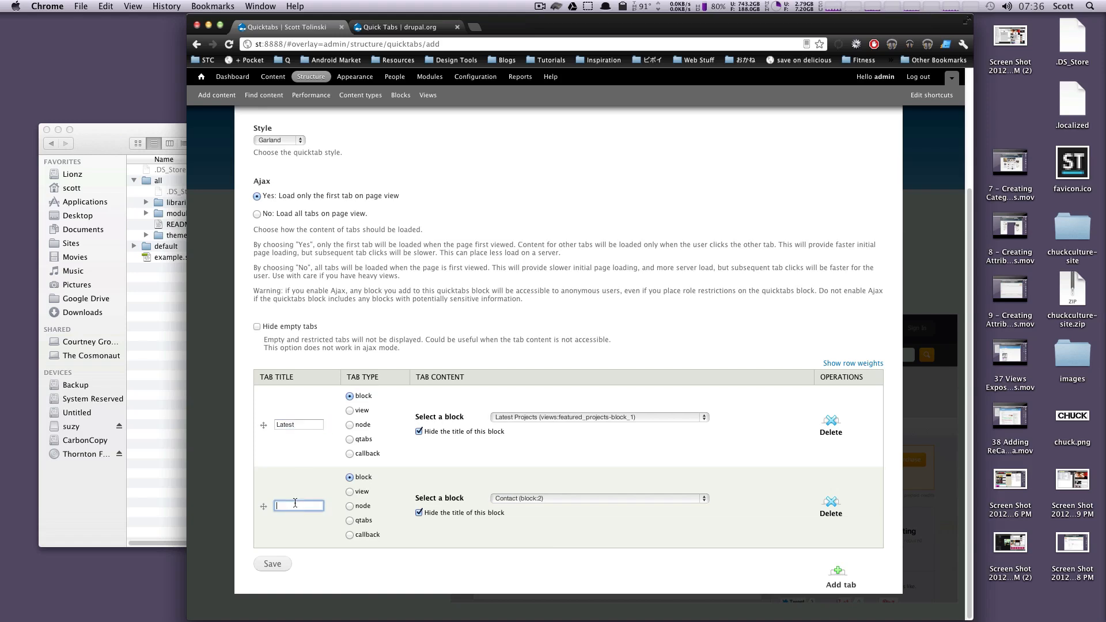
click(350, 491)
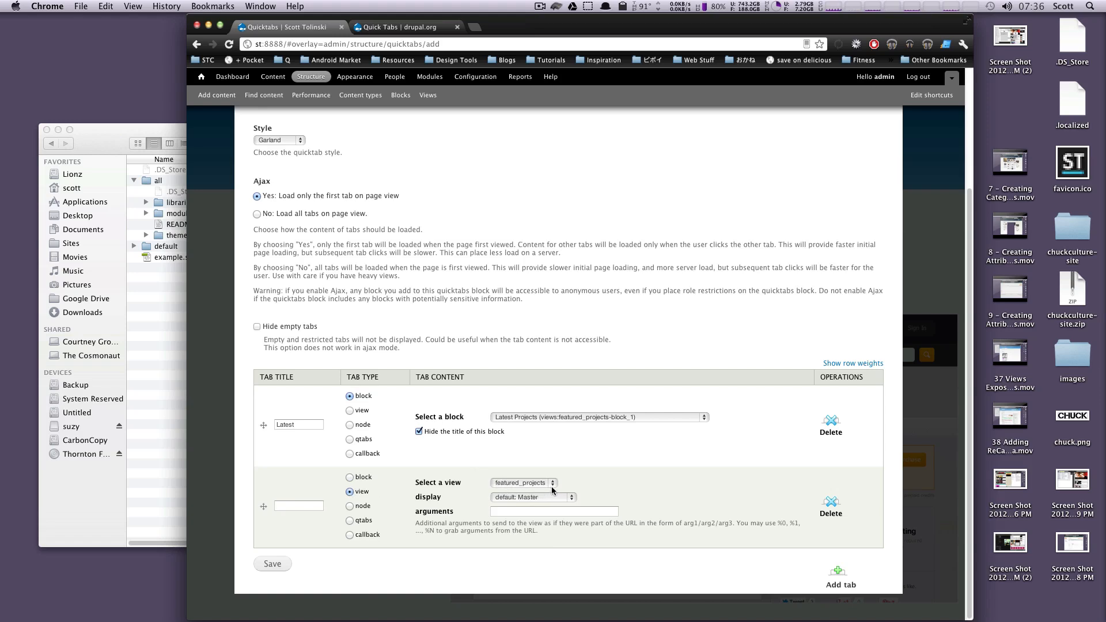
click(522, 483)
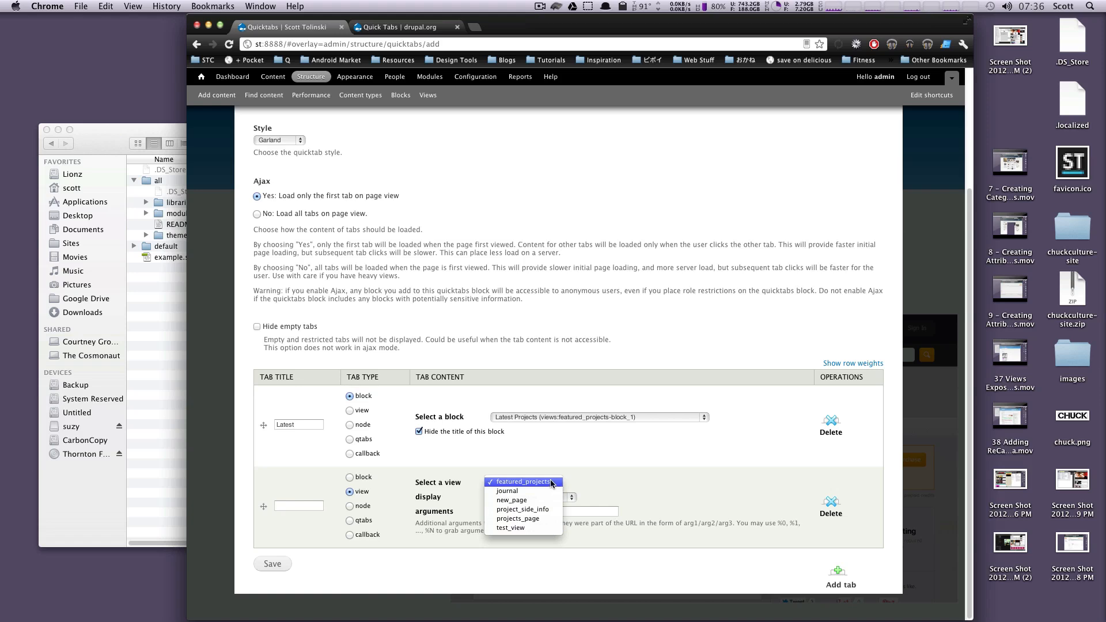
click(522, 483)
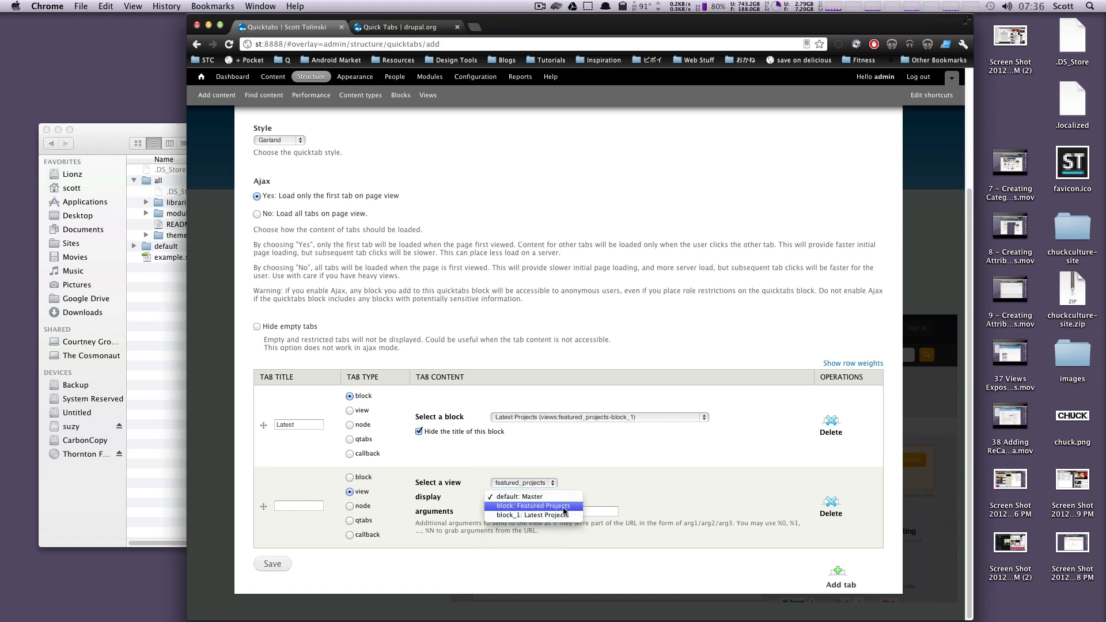
click(534, 506)
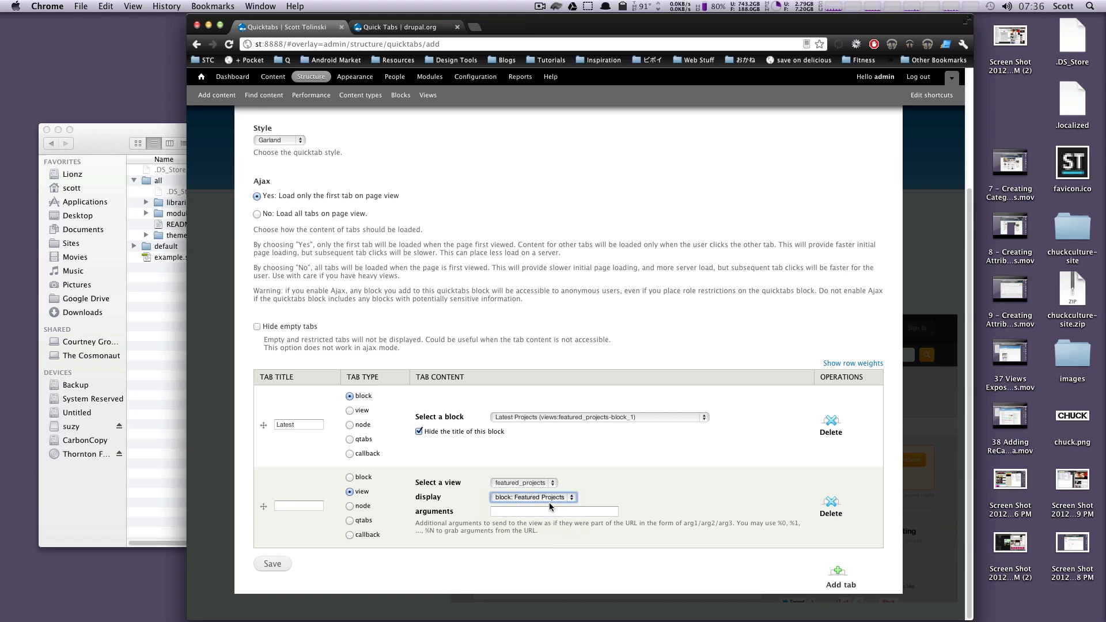
text(F)
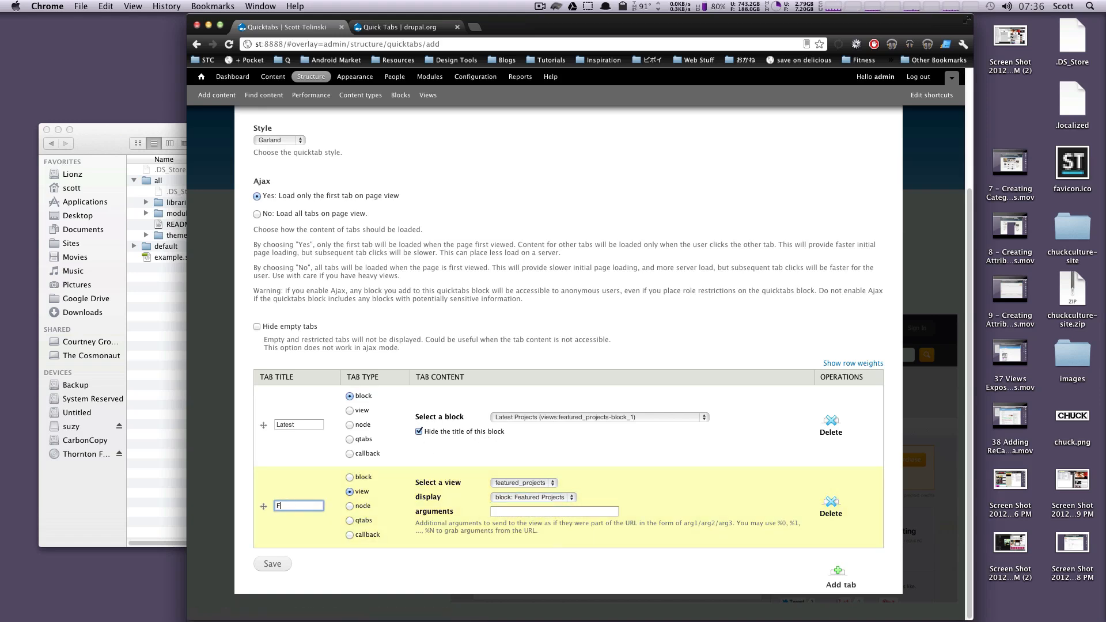
text(eatured)
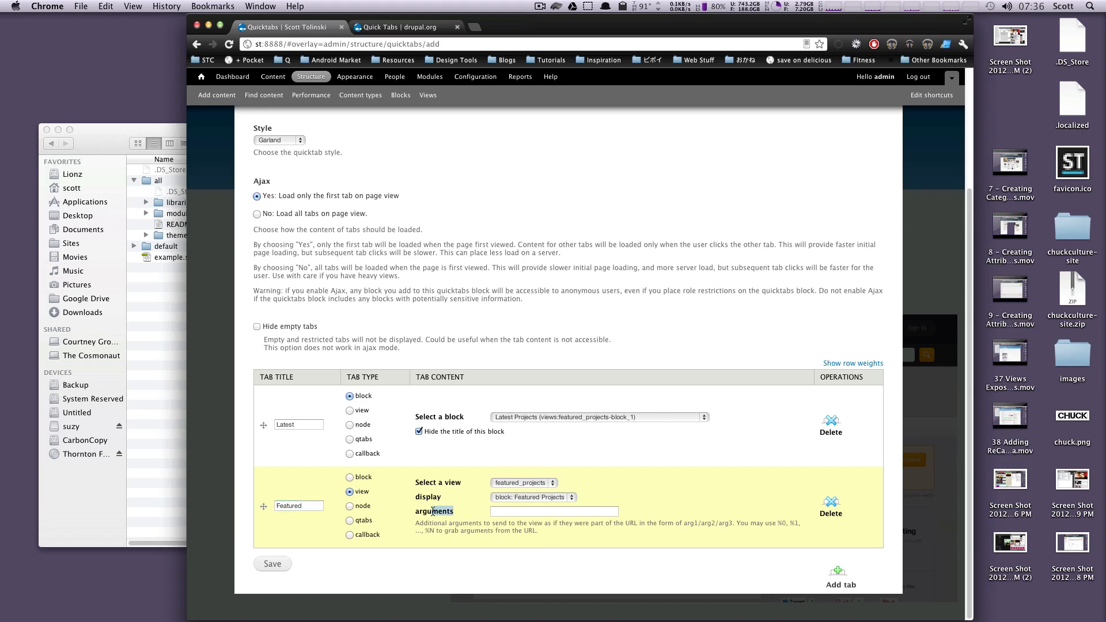
click(554, 511)
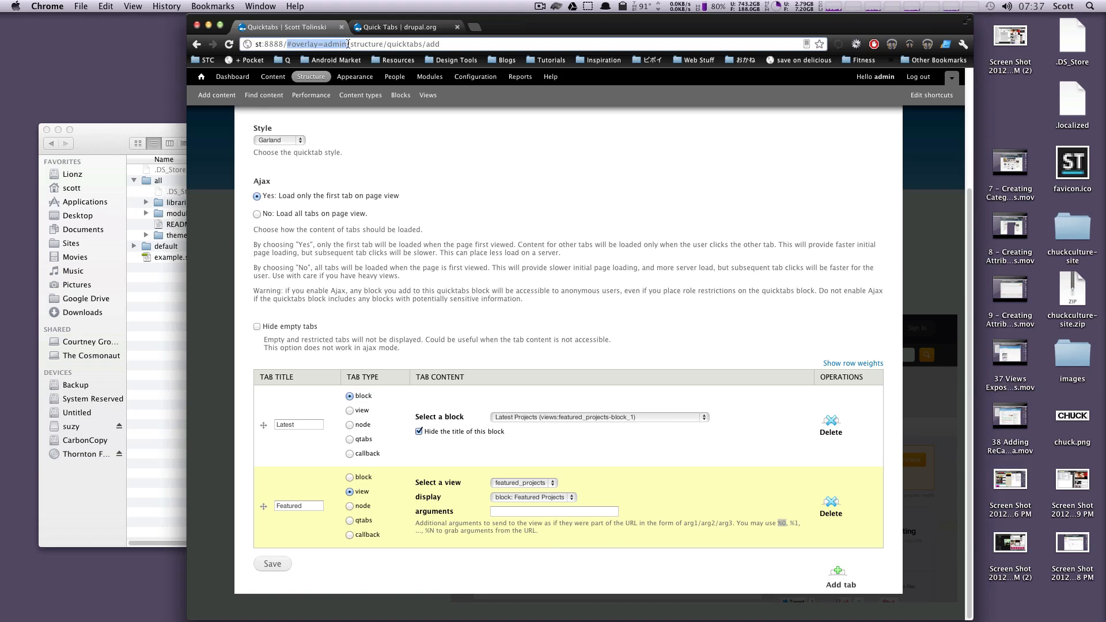
double_click(402, 44)
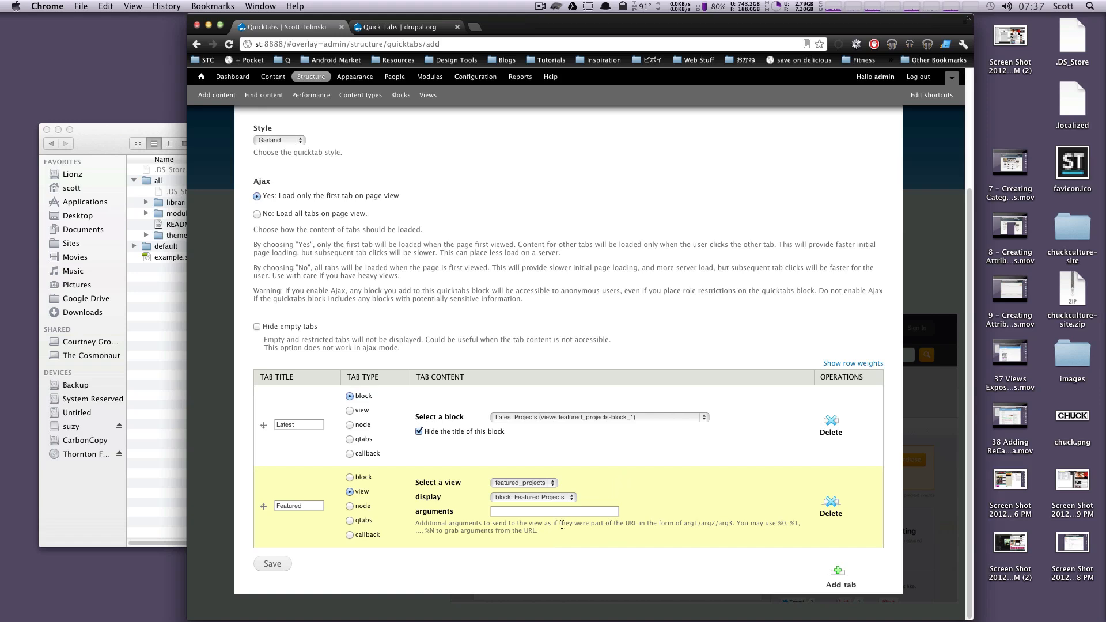
mouse_move(401, 509)
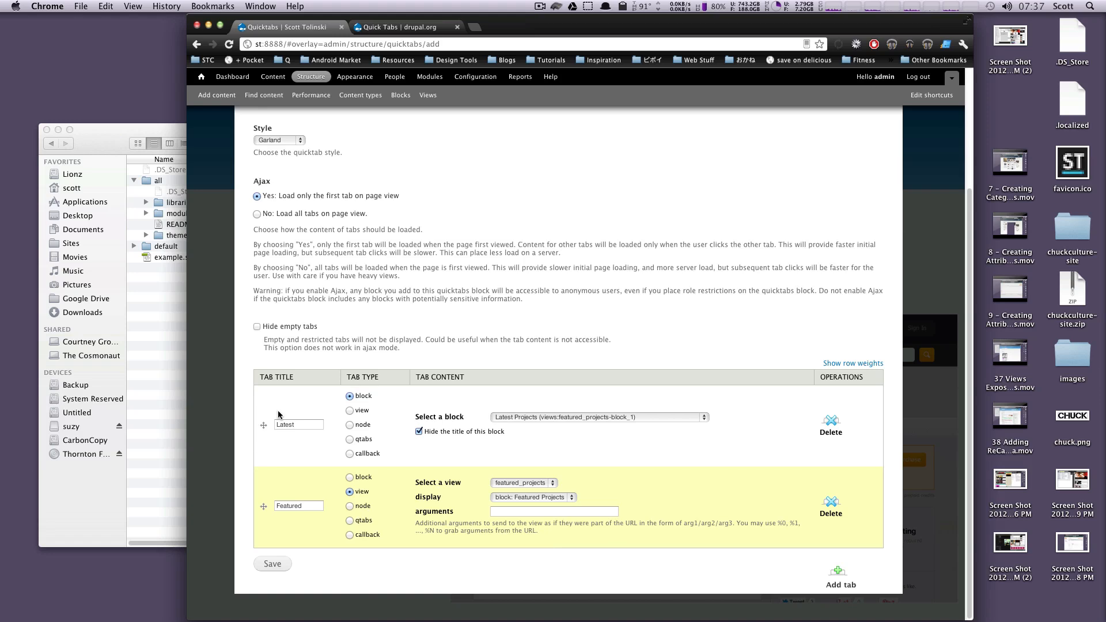
mouse_move(898, 582)
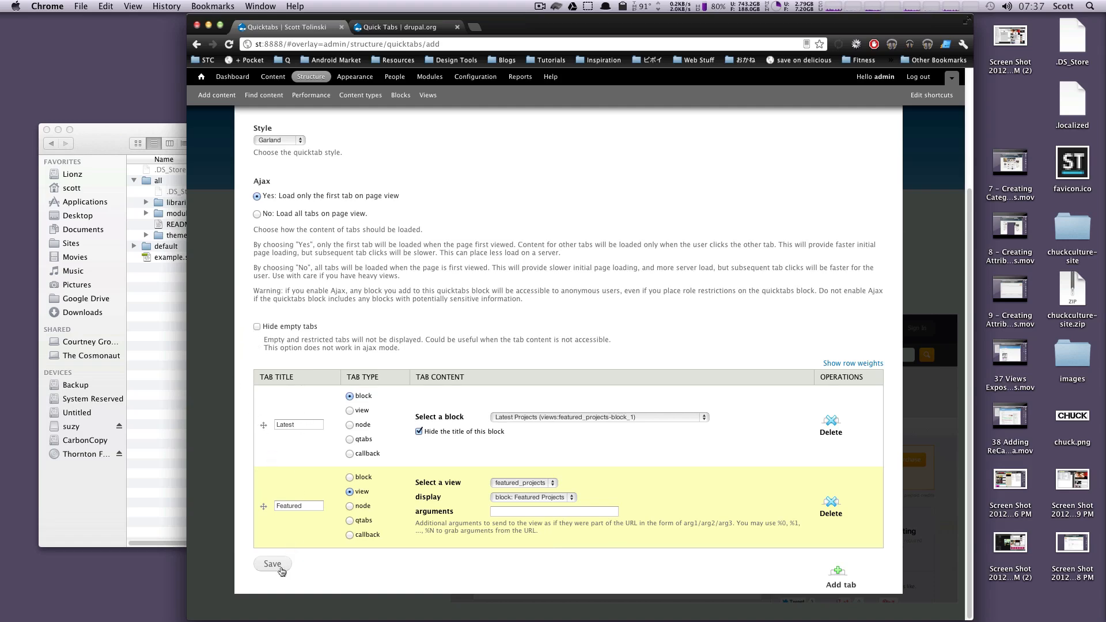
Step: Save the My Tabs Quicktabs instance
click(273, 563)
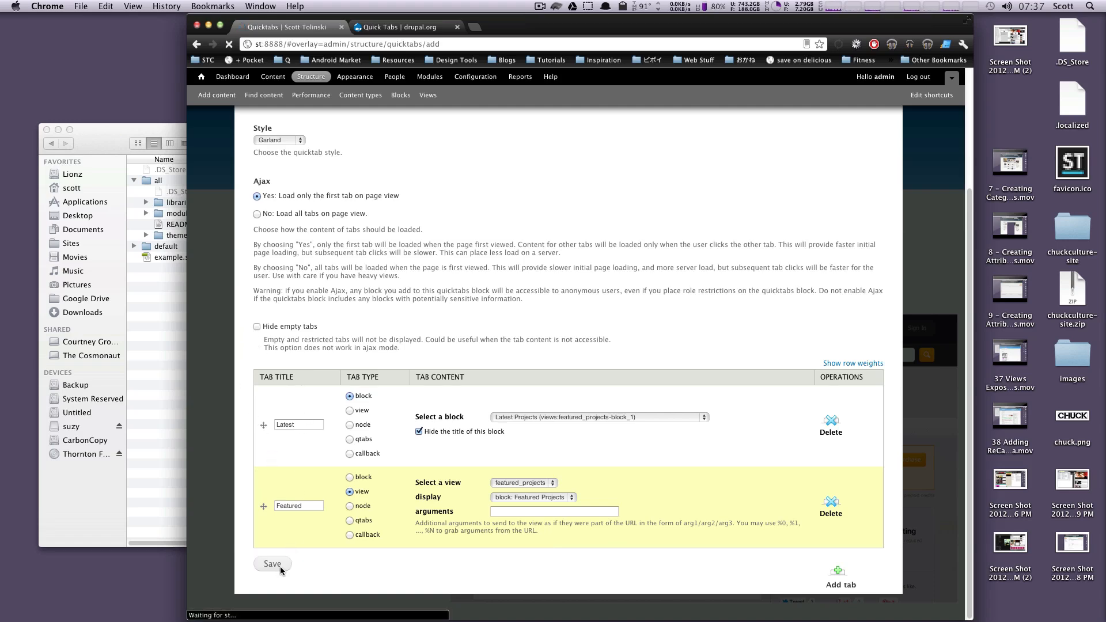
click(272, 564)
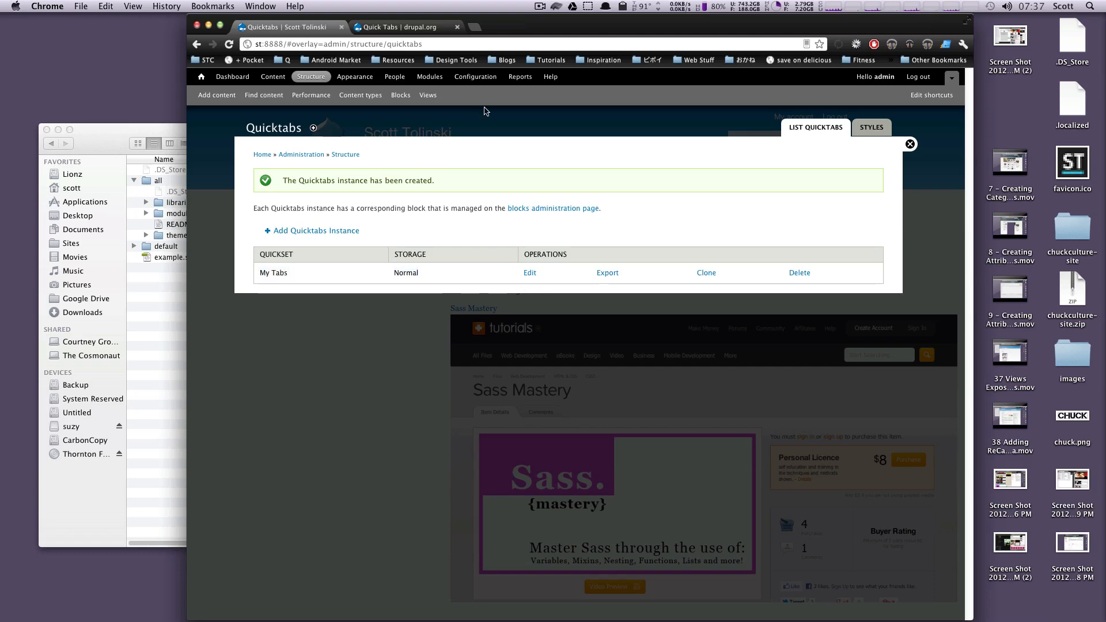
Step: Assign My Tabs to Content above Main page content, save blocks, and open the home page
click(401, 94)
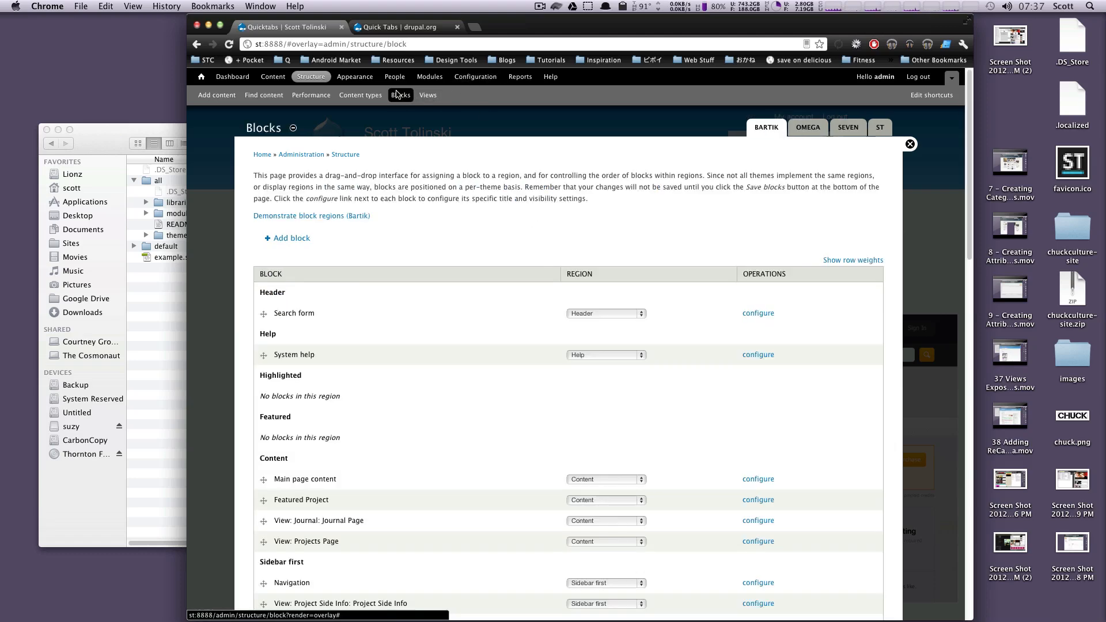
scroll(down, 3)
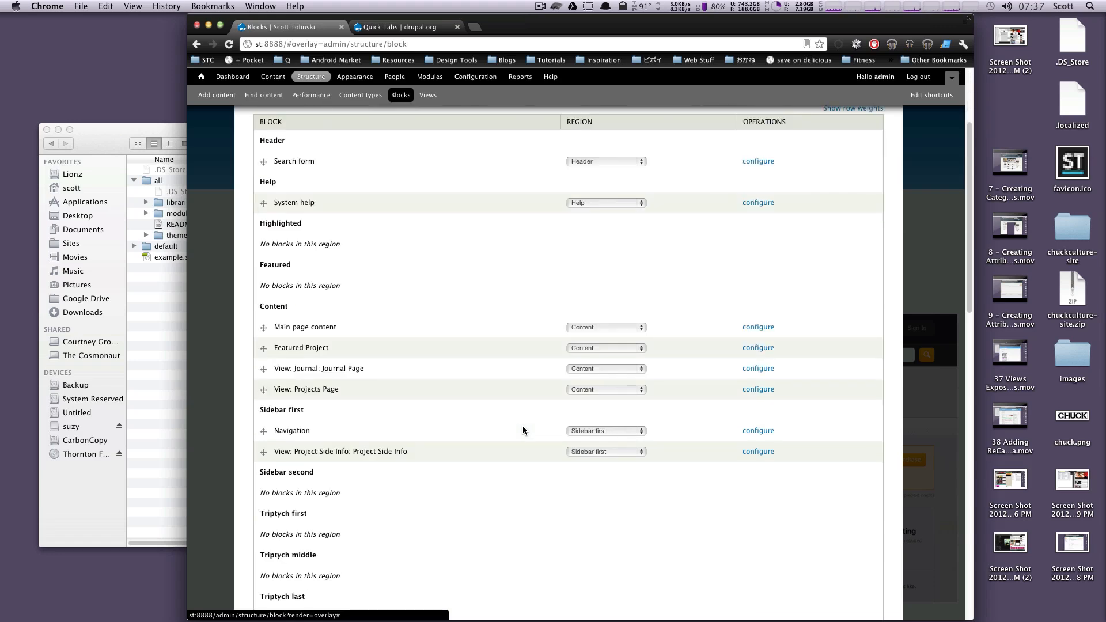
scroll(down, 3)
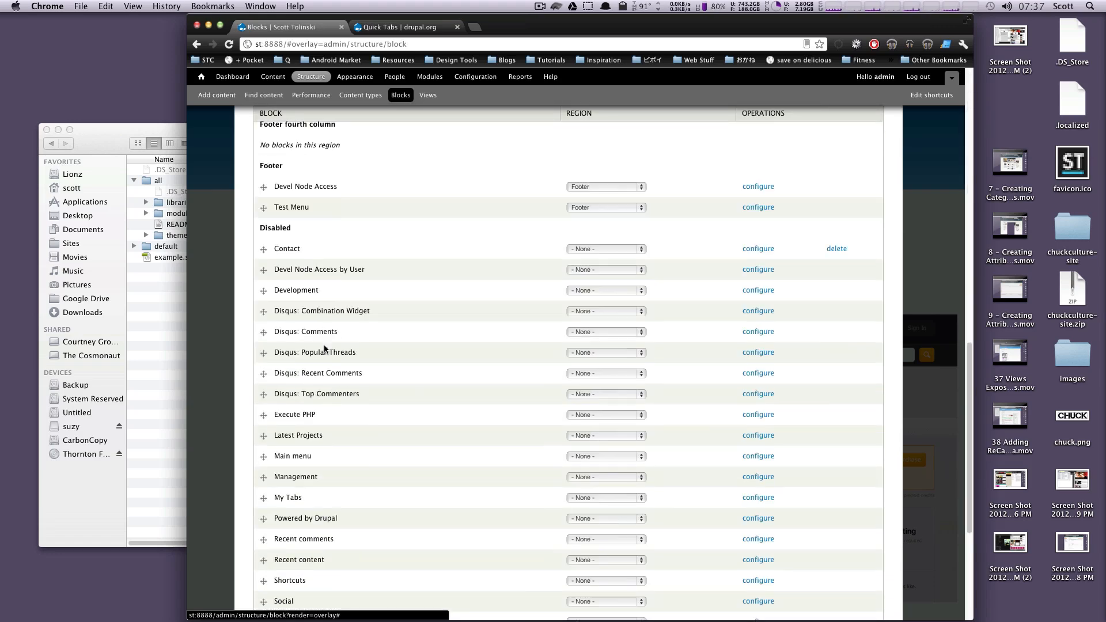
scroll(down, 3)
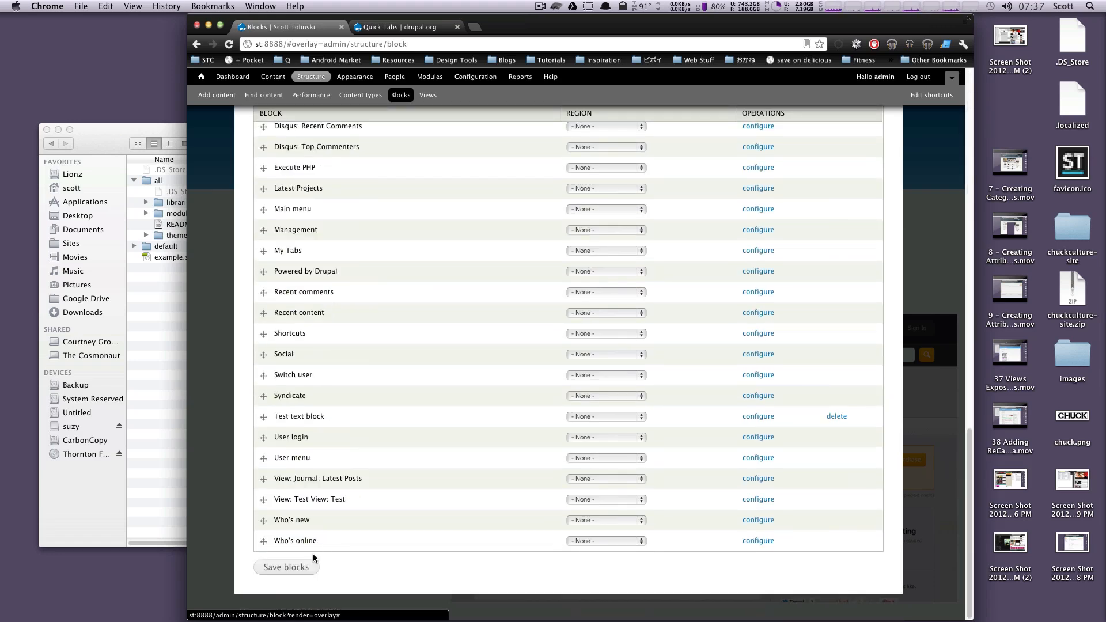
scroll(up, 3)
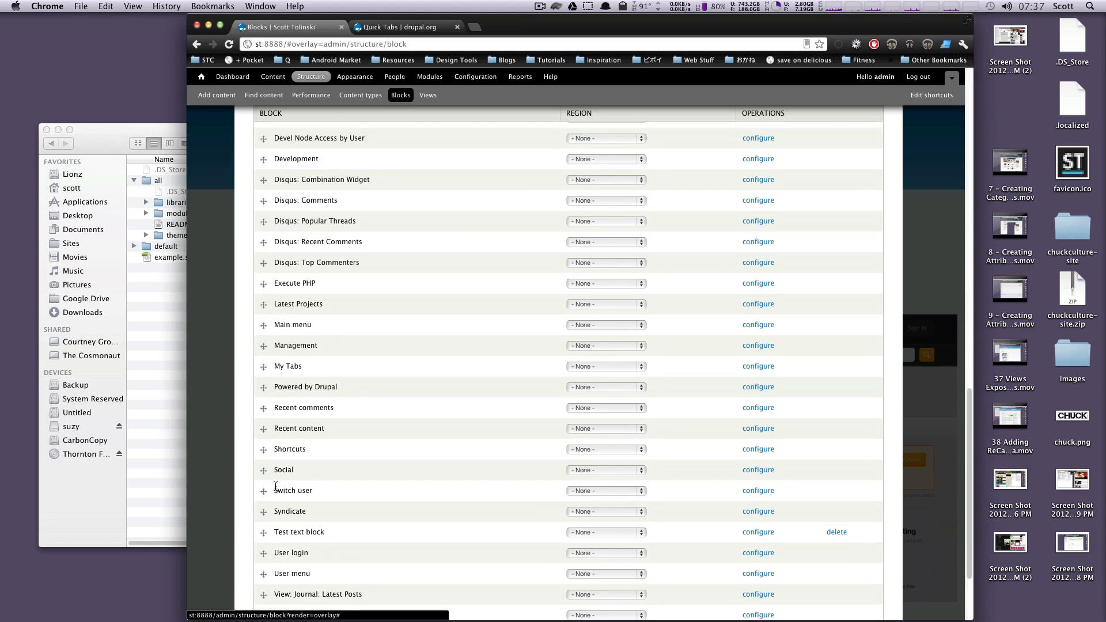
scroll(down, 3)
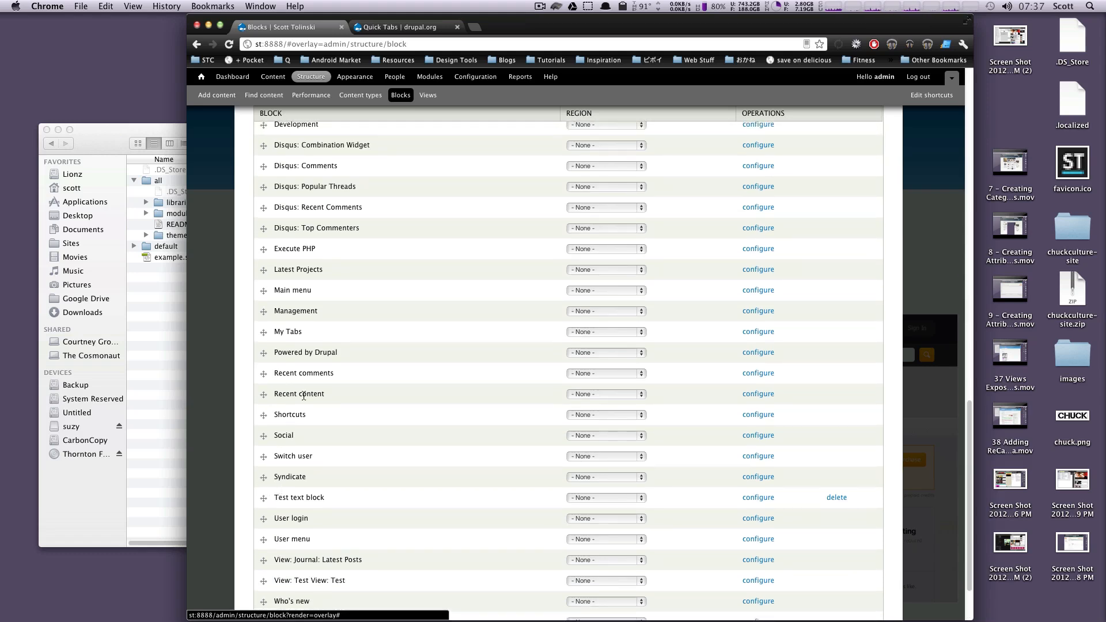
click(606, 331)
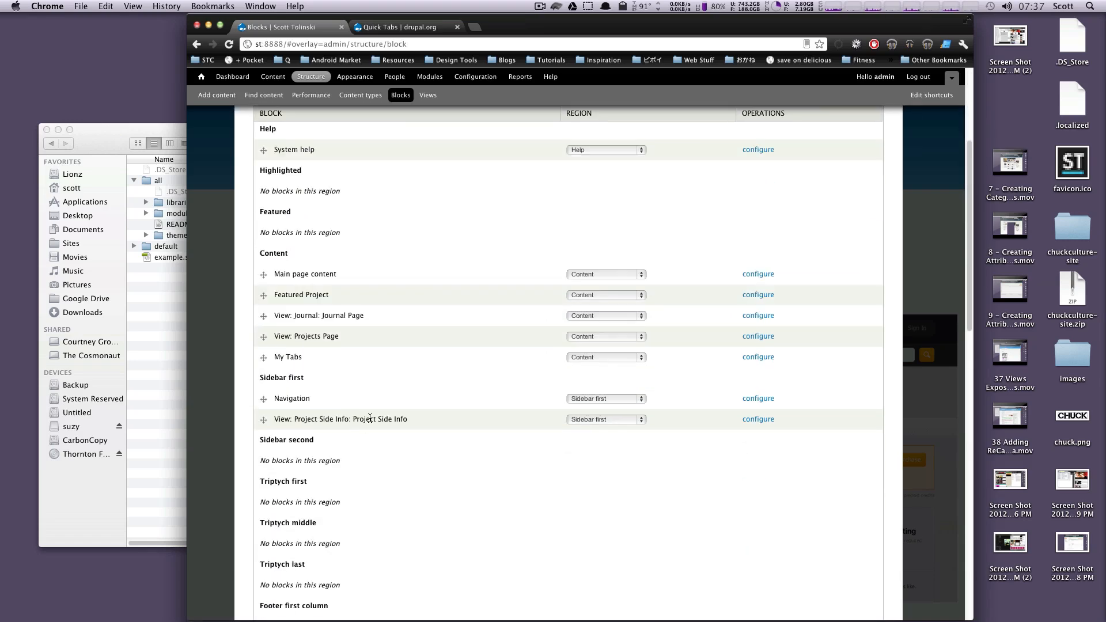
drag(263, 358, 263, 274)
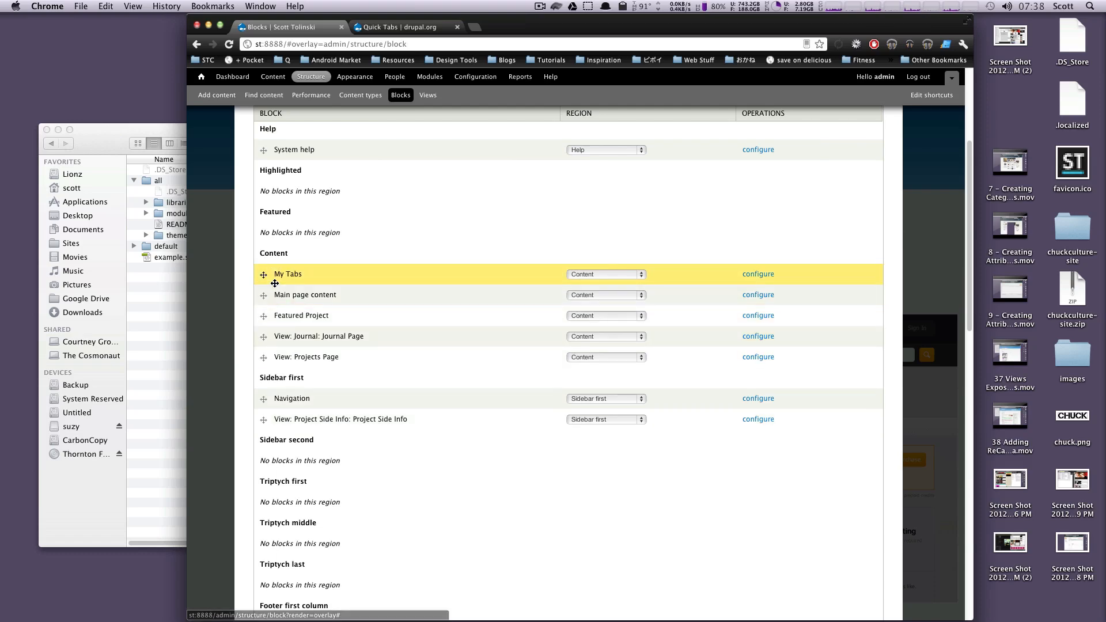
scroll(down, 3)
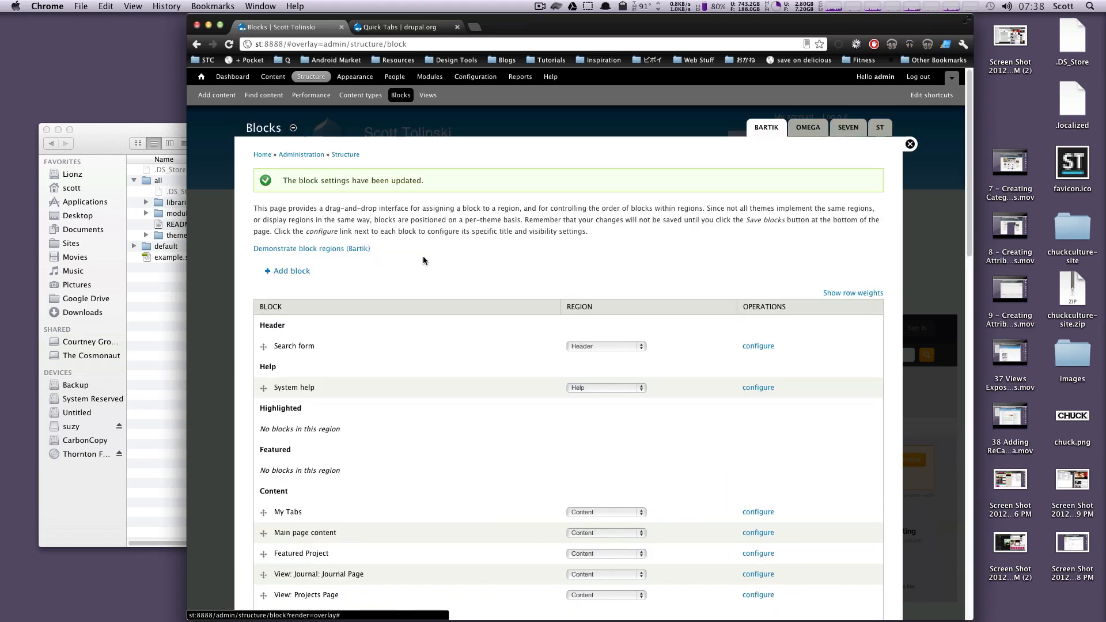
click(201, 77)
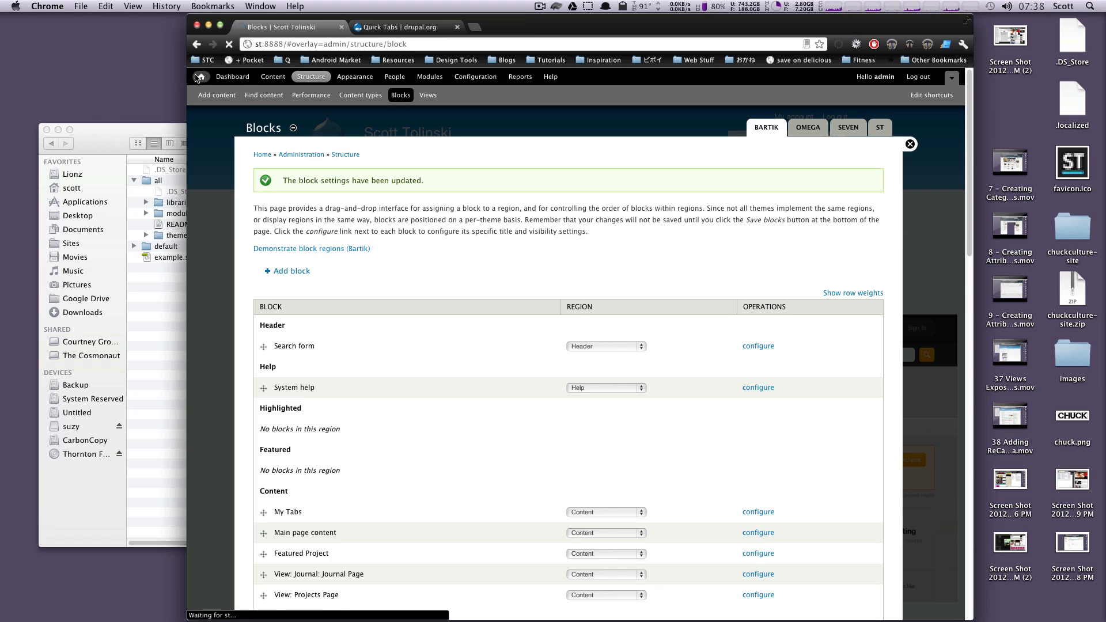
click(910, 144)
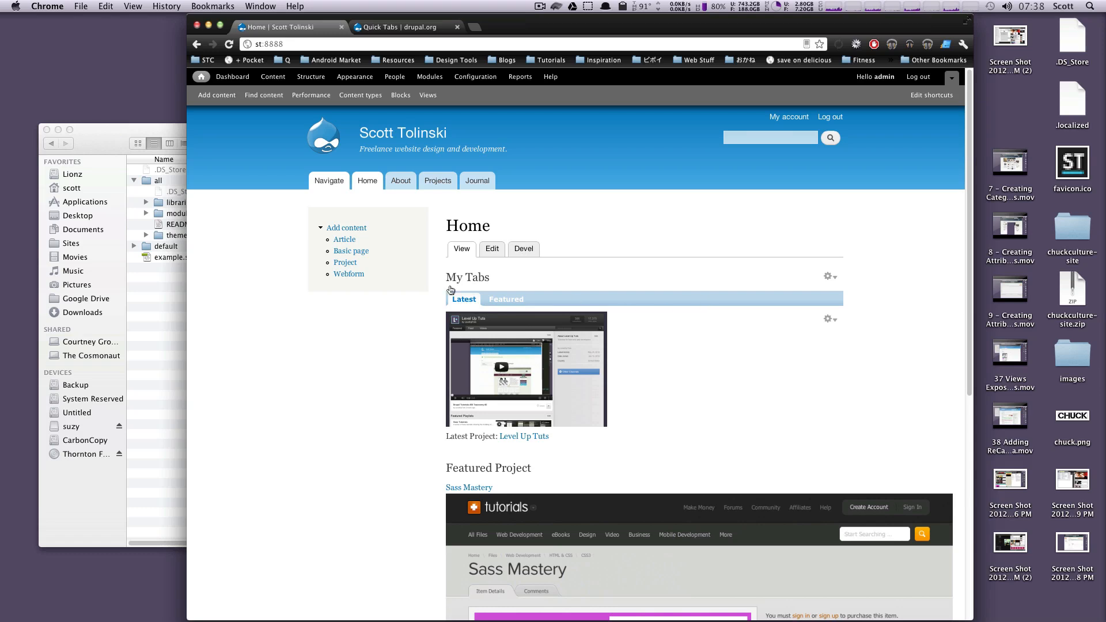
mouse_move(609, 305)
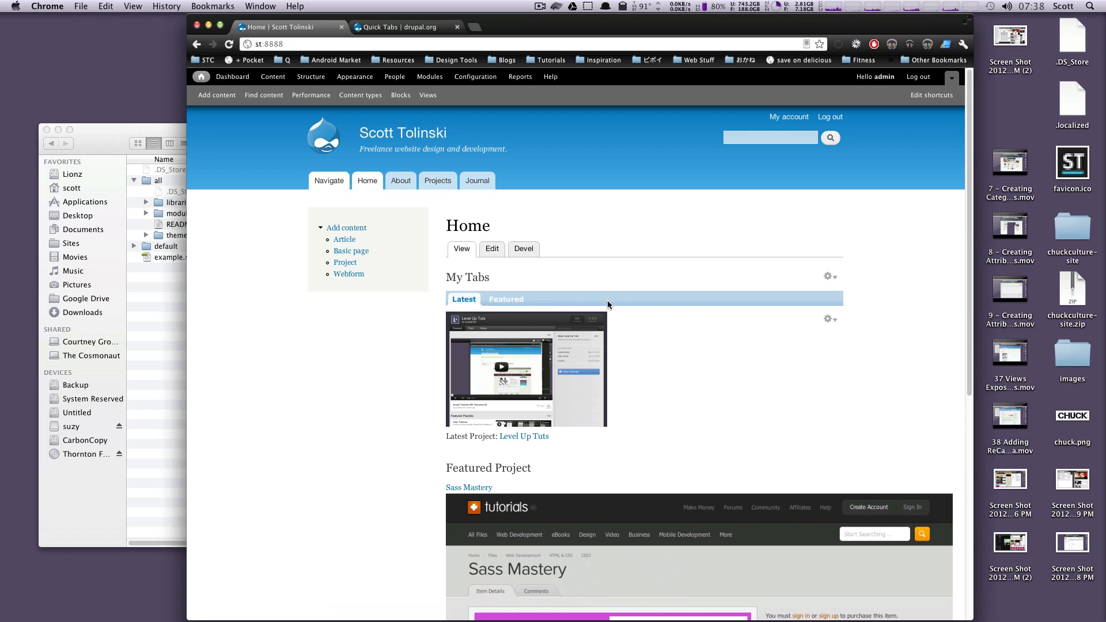
mouse_move(448, 299)
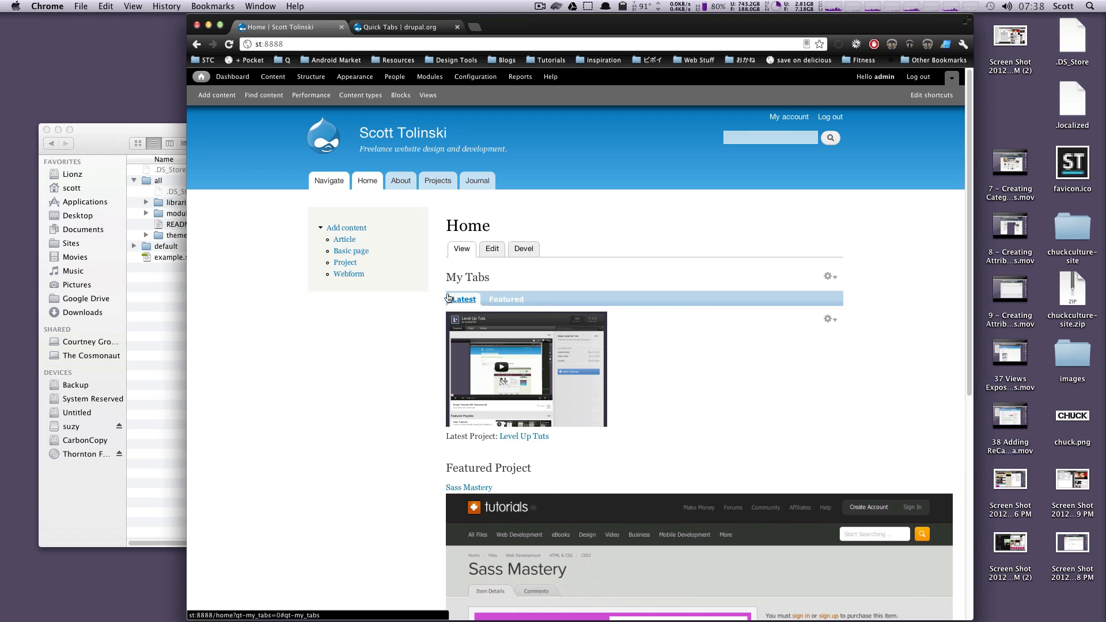
Step: Toggle My Tabs between Latest and Featured, ending on Featured showing Sass Mastery
click(506, 299)
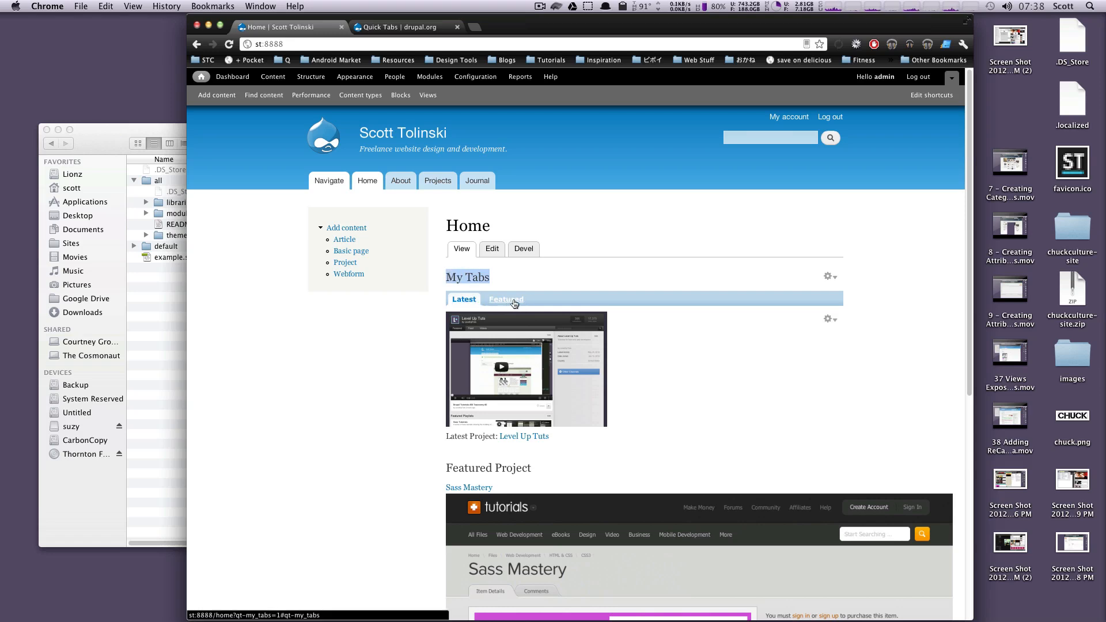
click(506, 299)
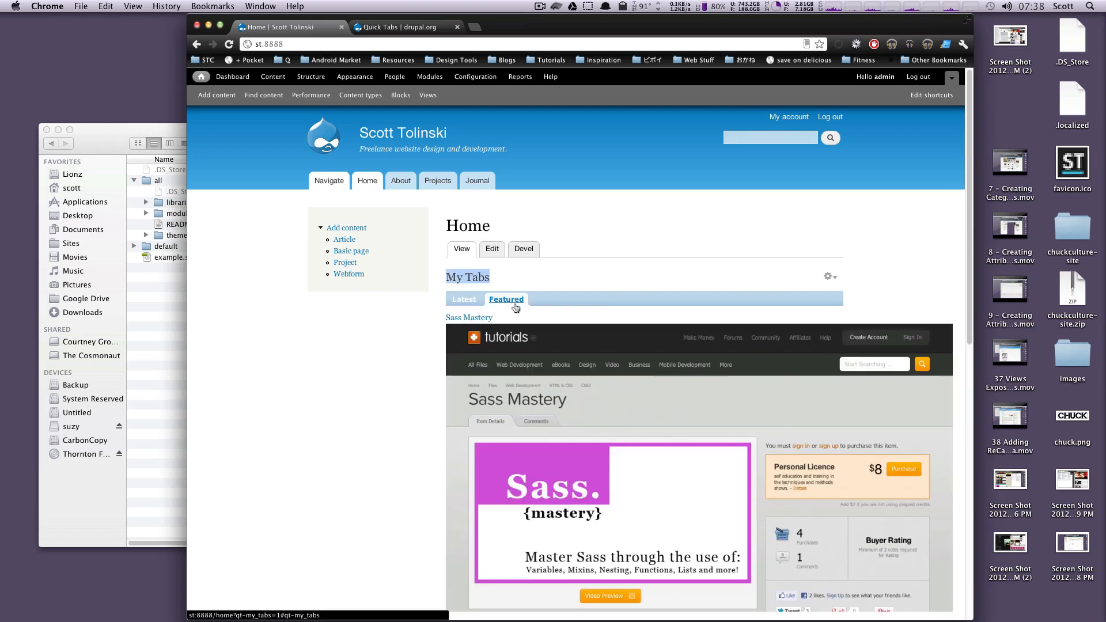
scroll(down, 3)
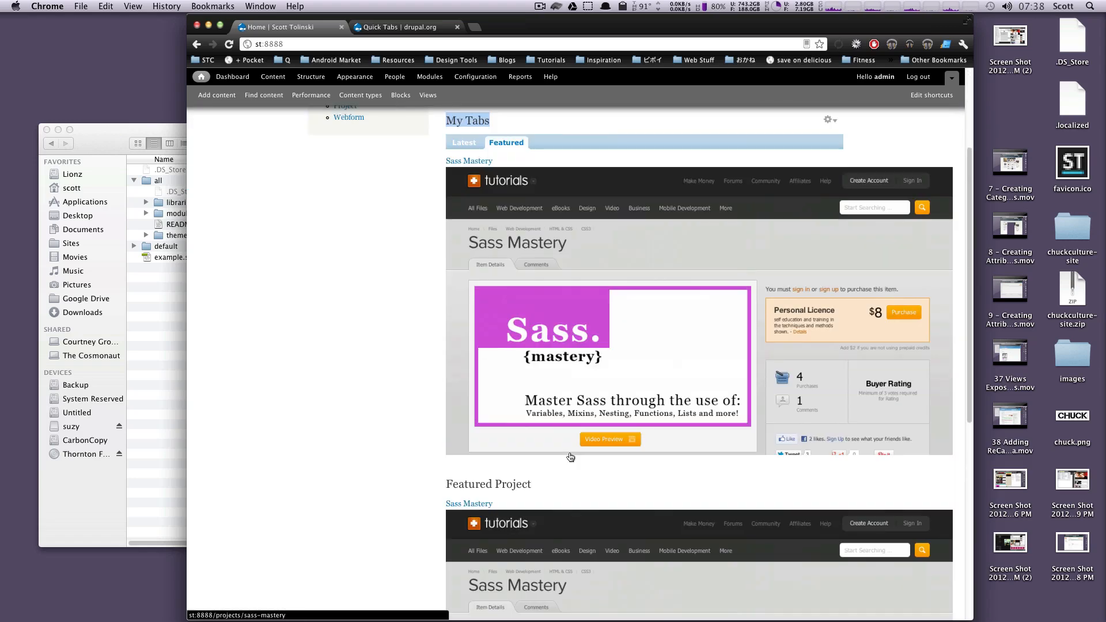
scroll(down, 3)
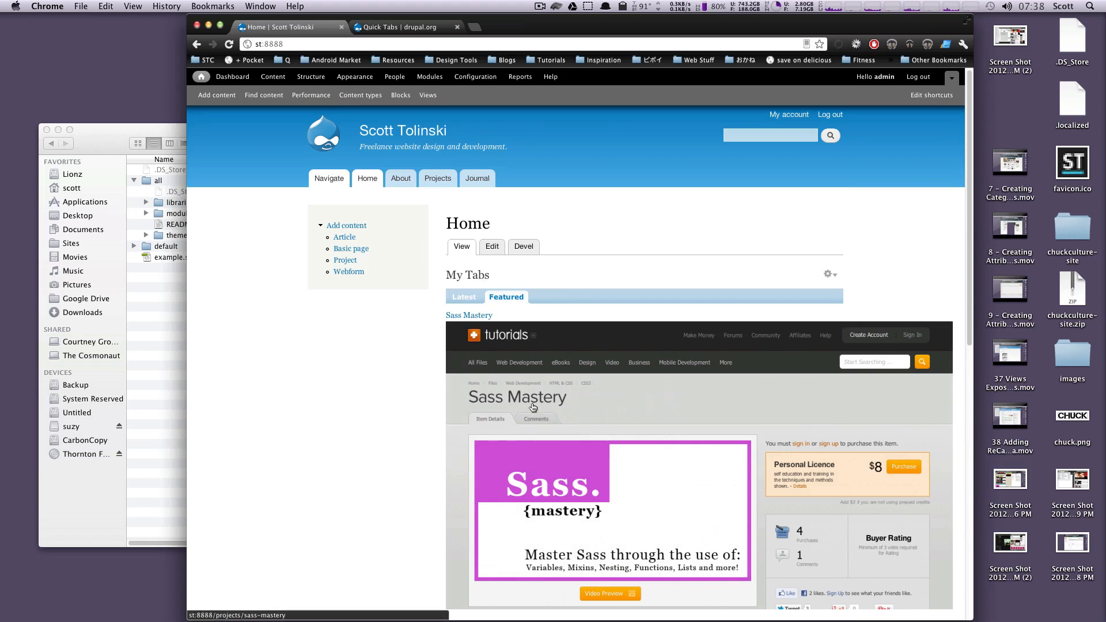
click(464, 297)
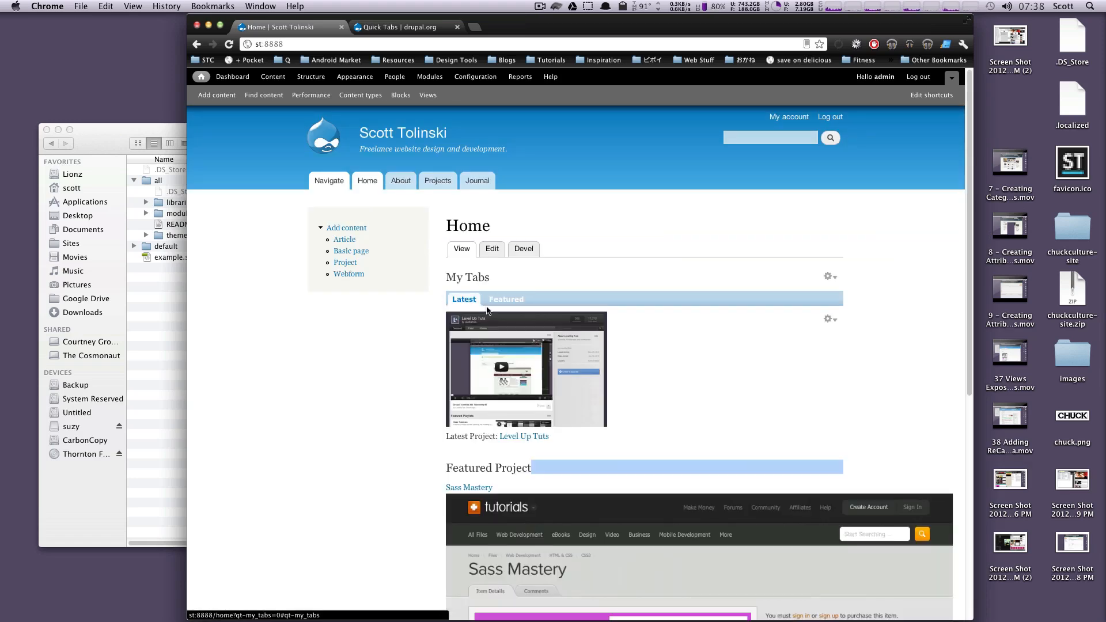
click(506, 299)
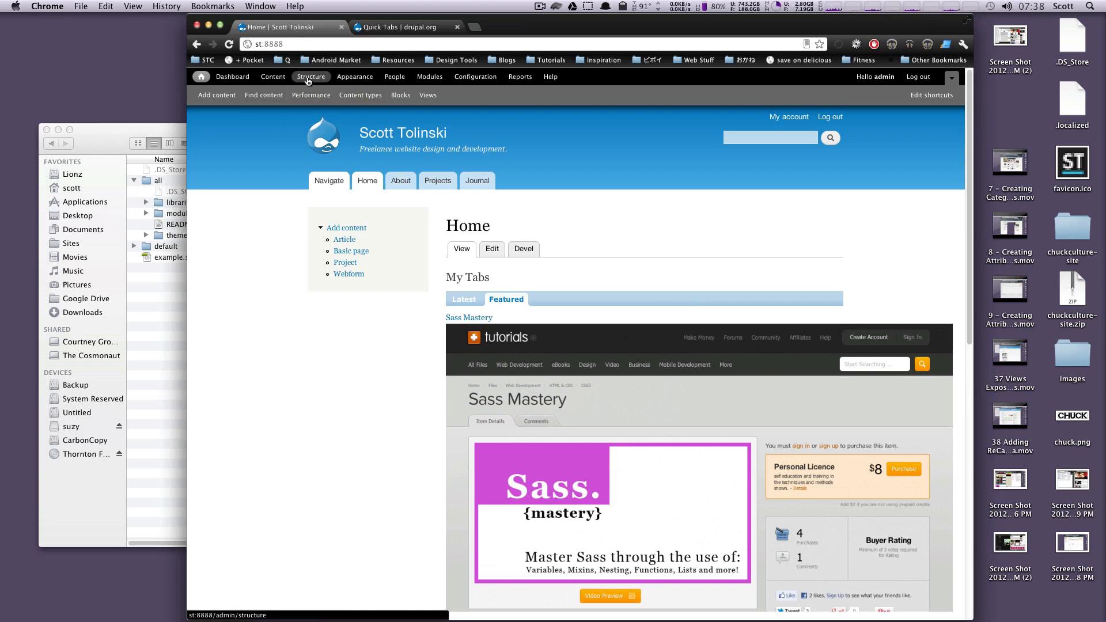
Step: Edit My Tabs in Quicktabs, set Featured to type node, and open Content in a new tab
click(311, 76)
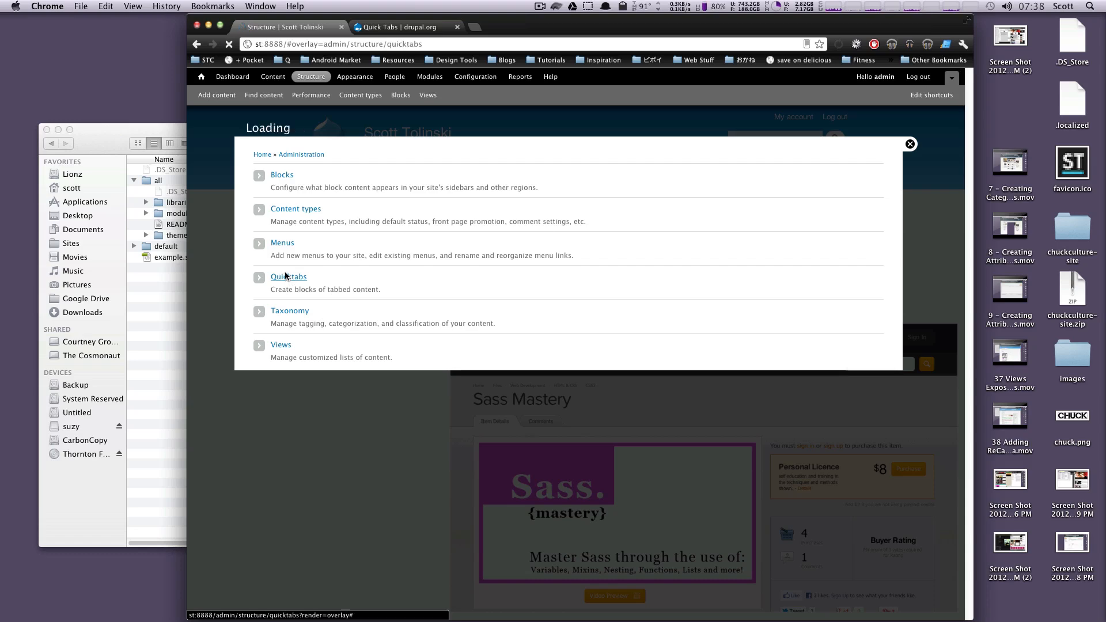
click(288, 277)
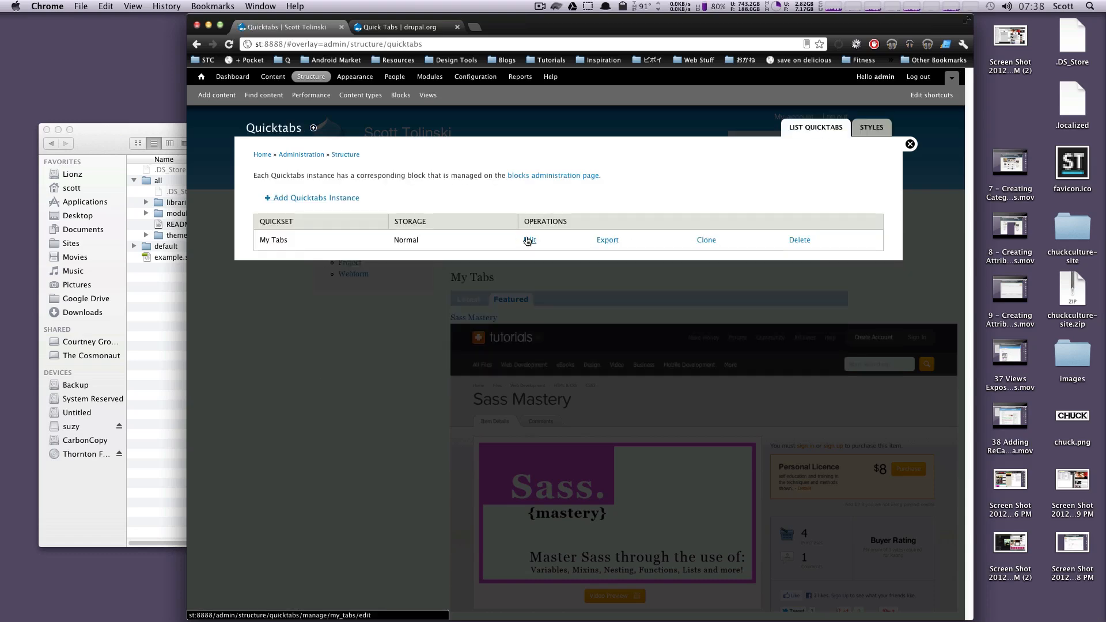
click(530, 239)
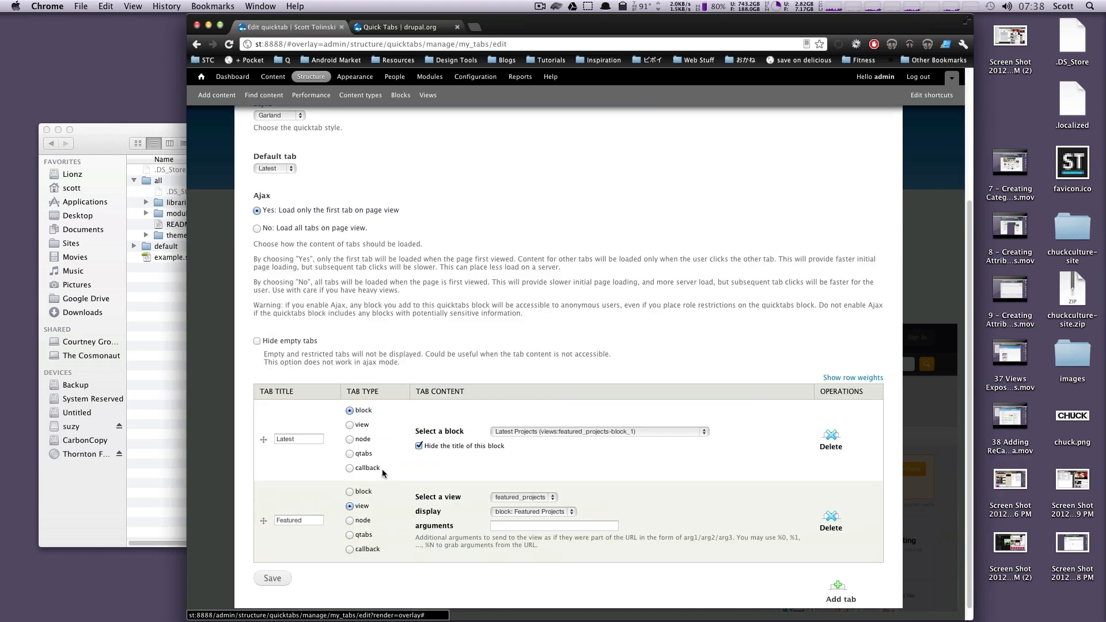
click(349, 506)
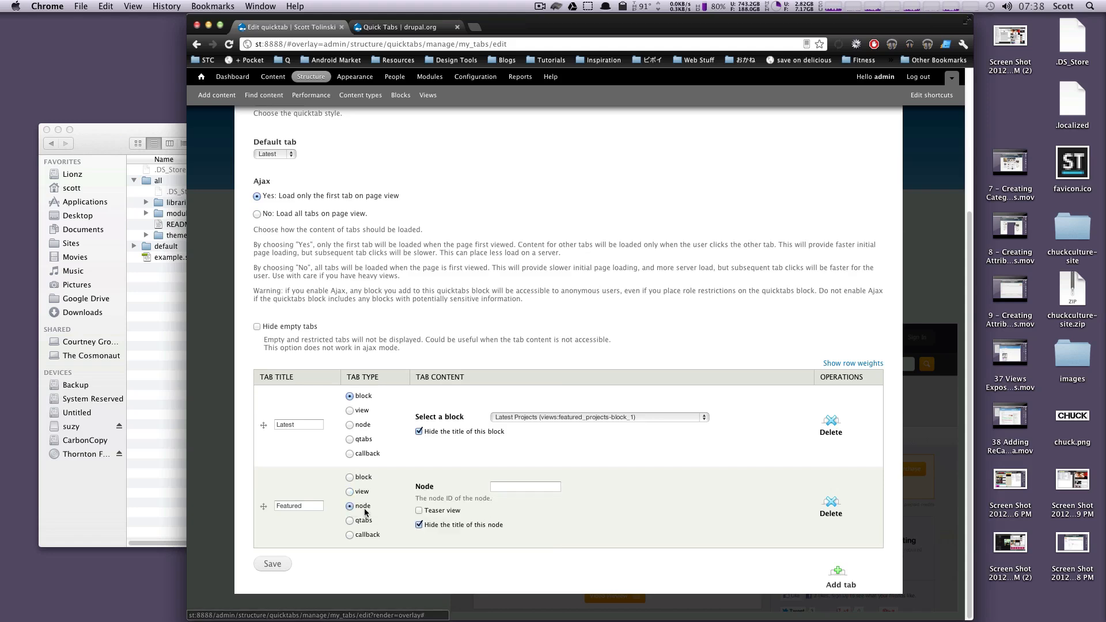
click(525, 486)
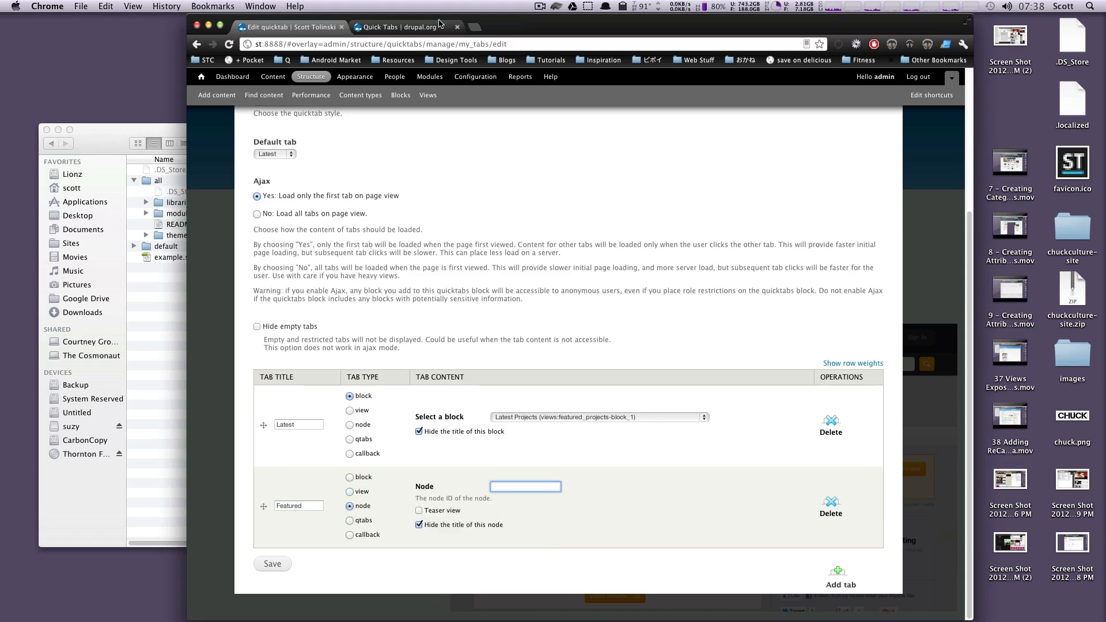
right_click(272, 76)
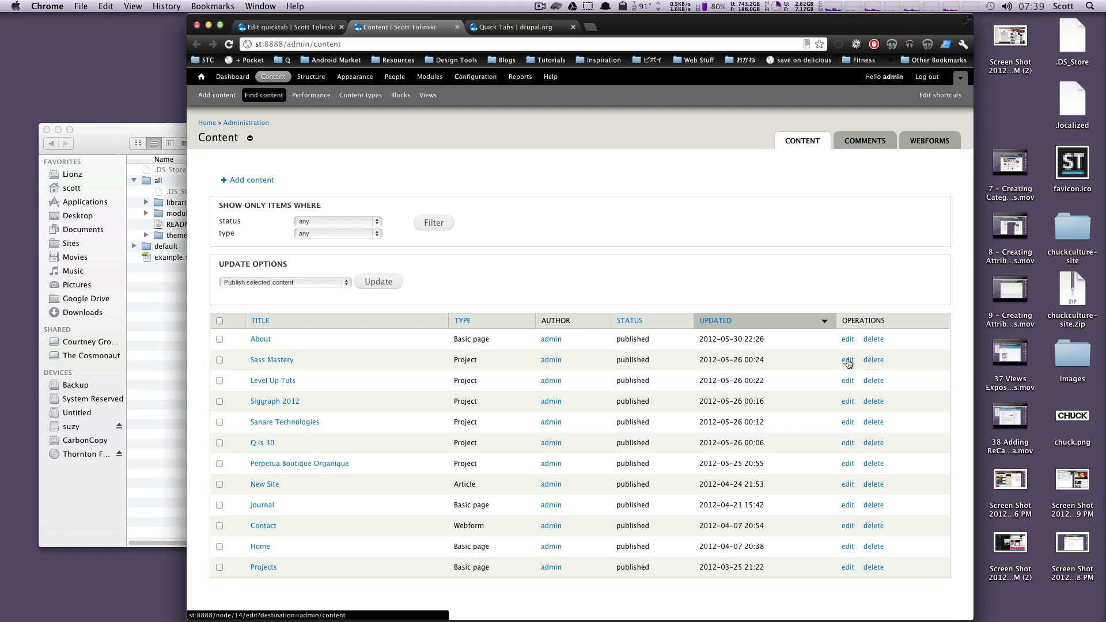
Step: Enter node ID 14 for the Featured tab and save the My Tabs quicktab
click(285, 27)
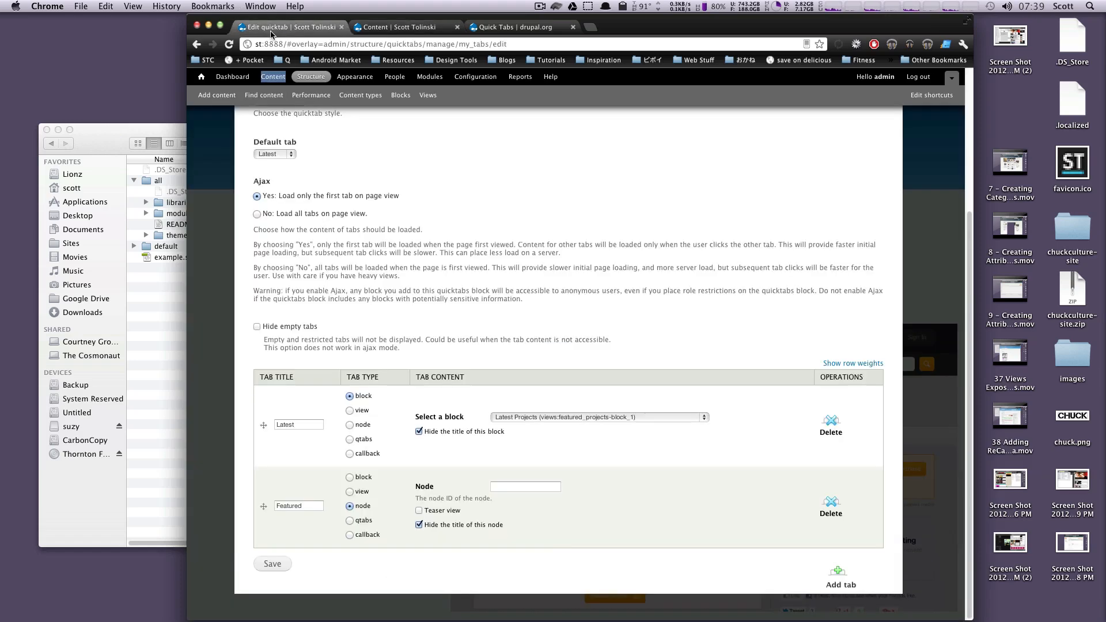
click(525, 487)
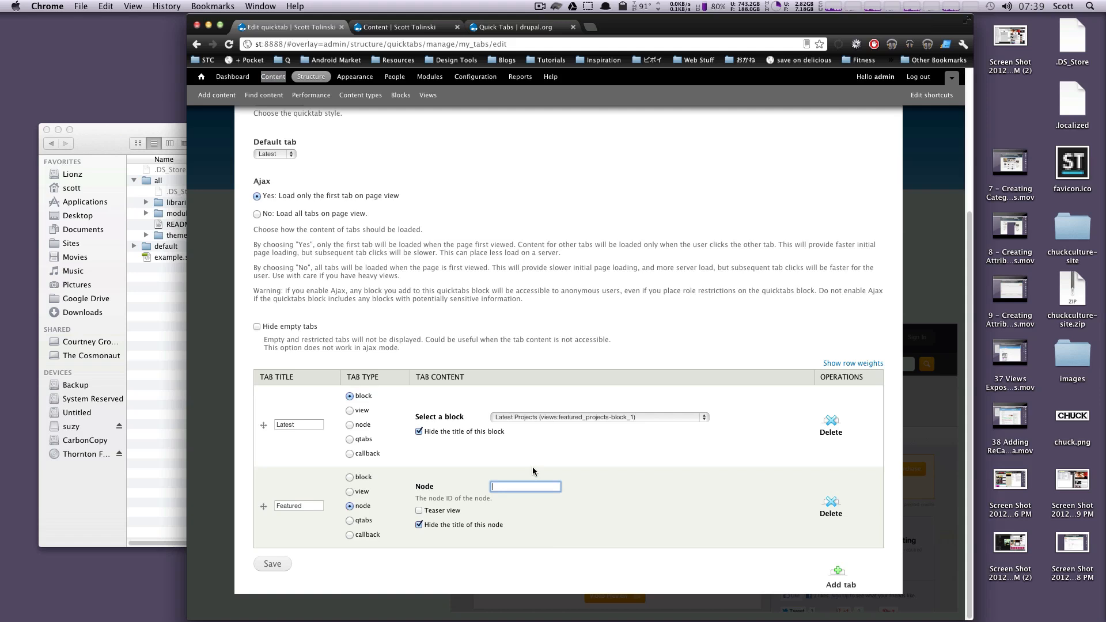
text(14)
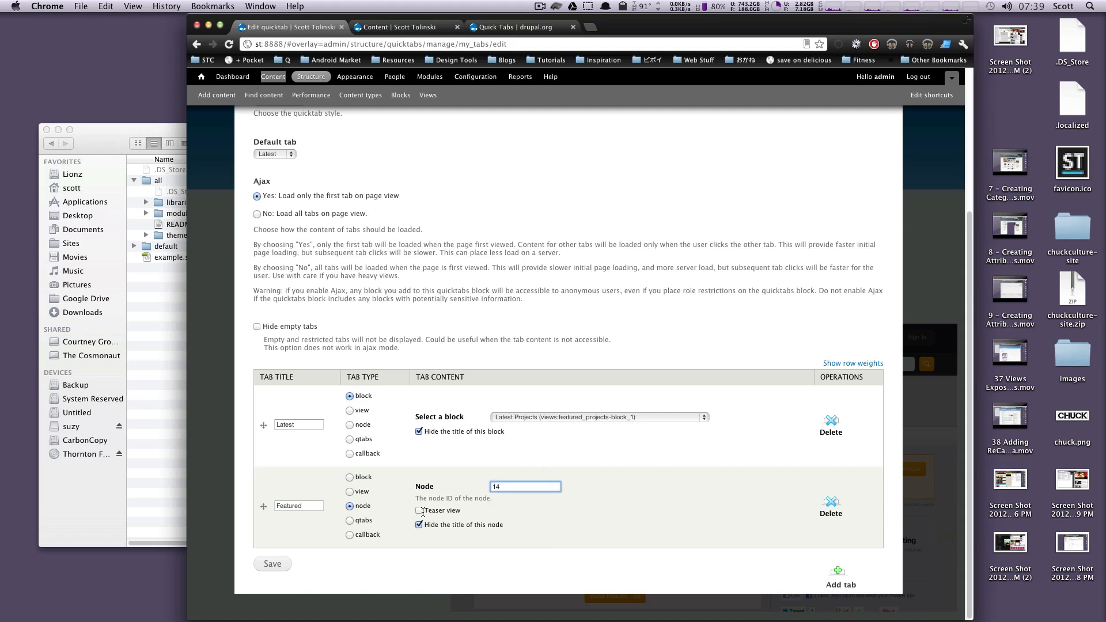
click(272, 564)
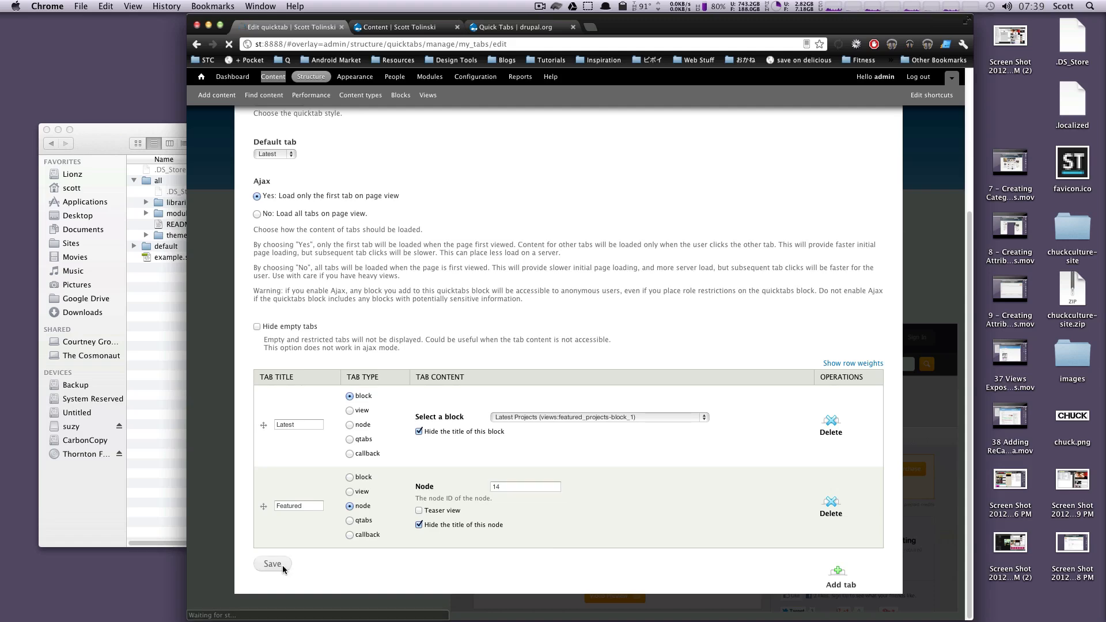
click(272, 564)
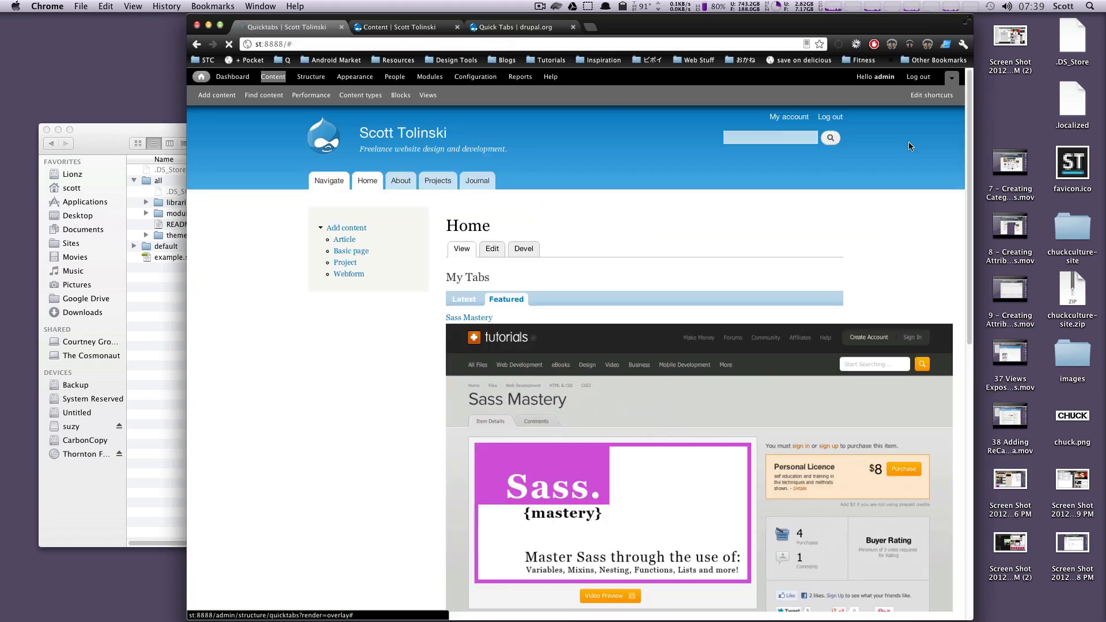
Step: Scroll through Sass Mastery on the Featured quicktab, then switch back to Latest
click(464, 299)
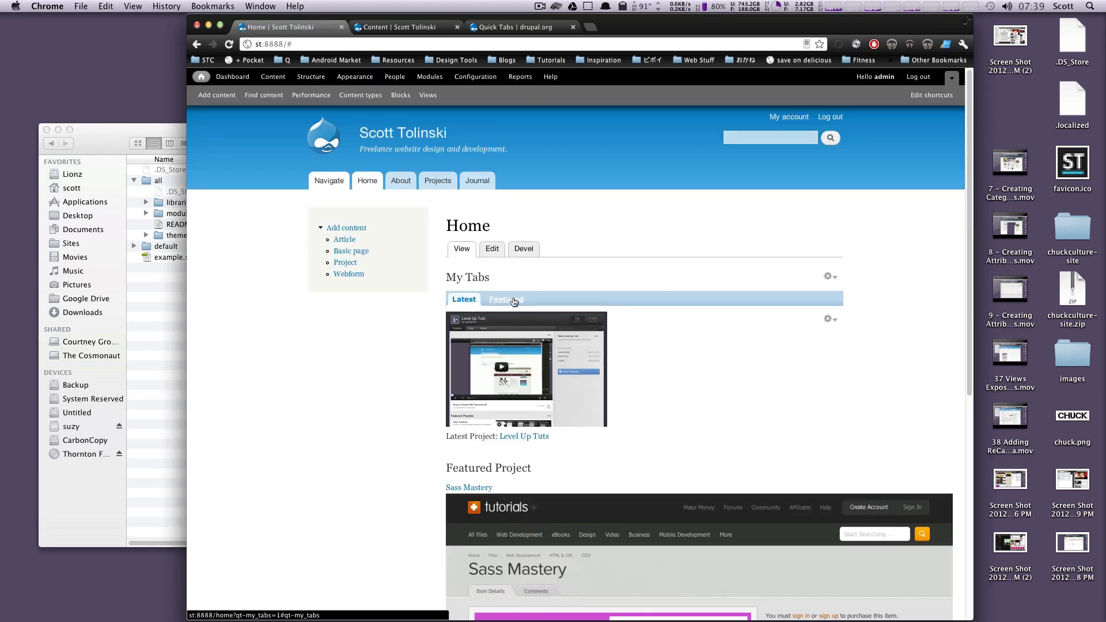
click(506, 299)
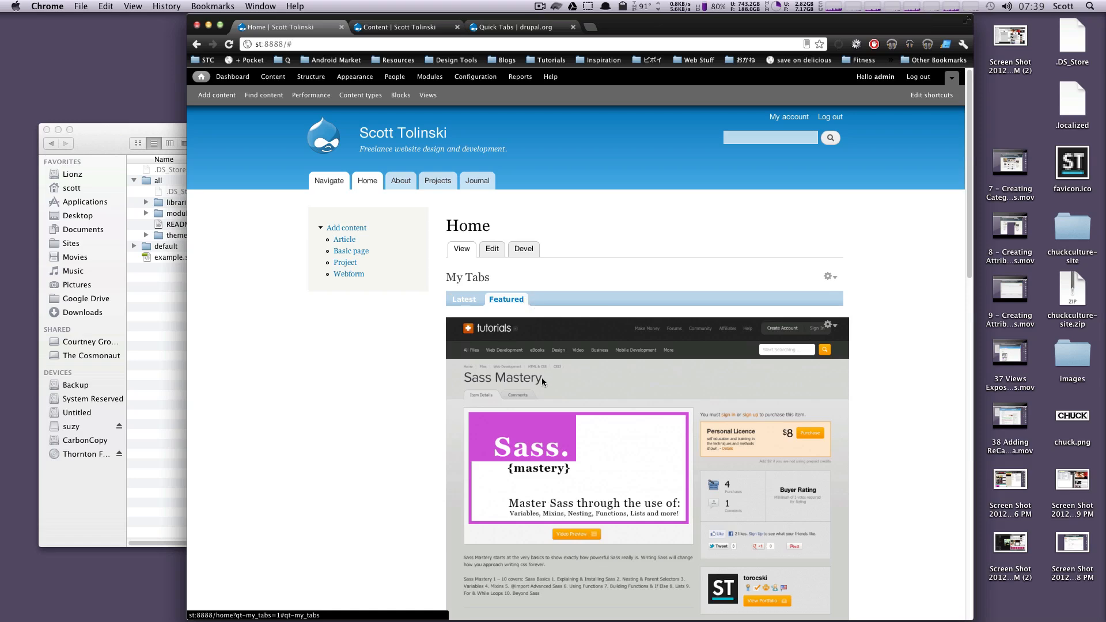
scroll(down, 3)
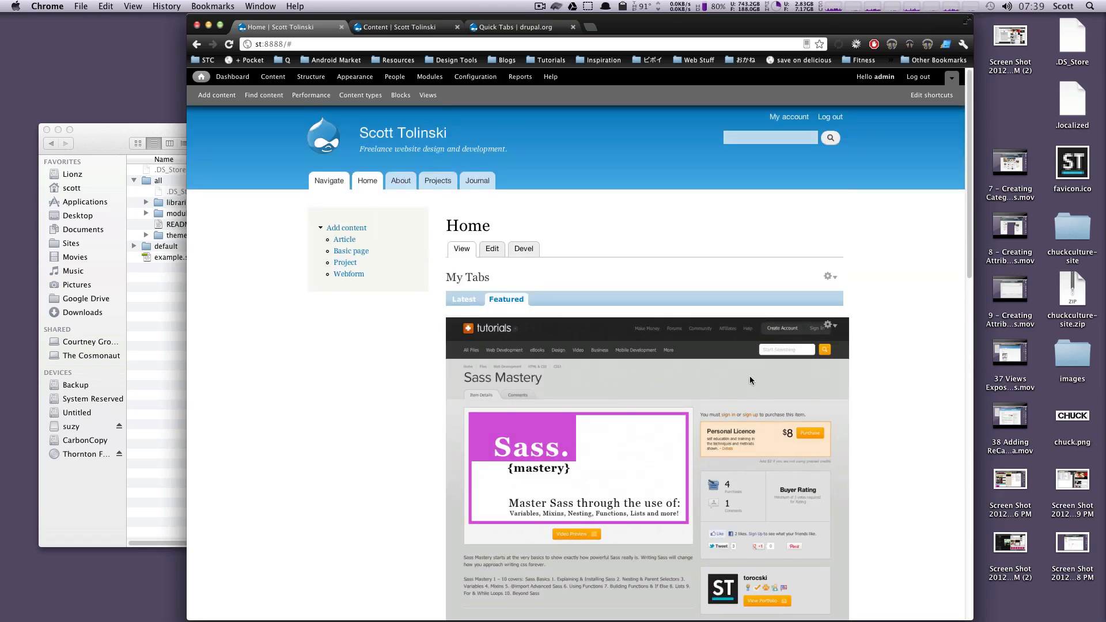
scroll(down, 3)
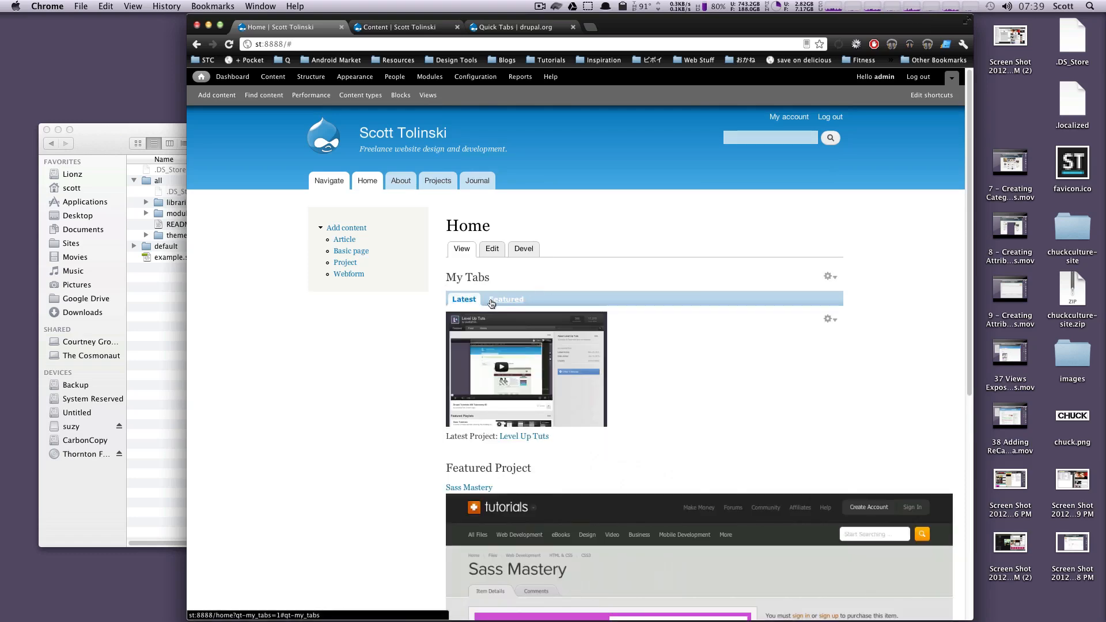
click(463, 299)
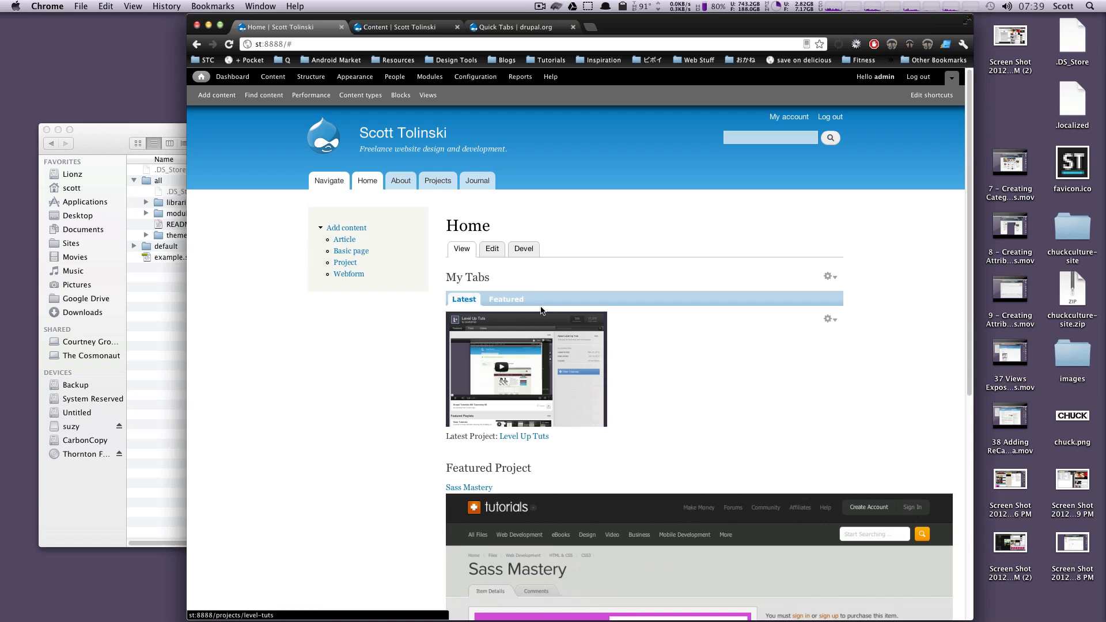
mouse_move(543, 317)
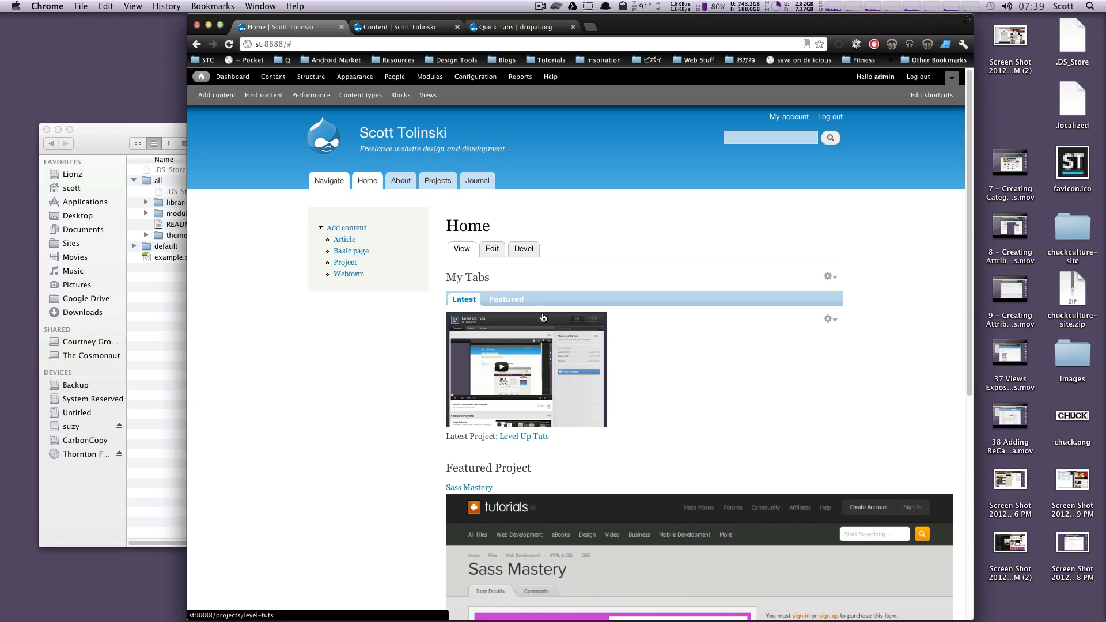